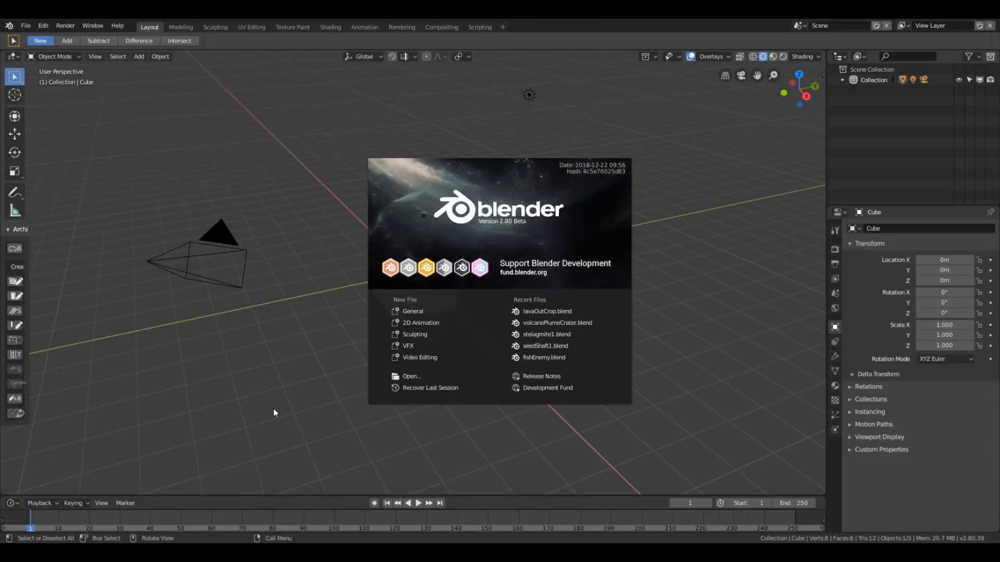
{"action": "mouse_move", "coordinate": [517, 228]}
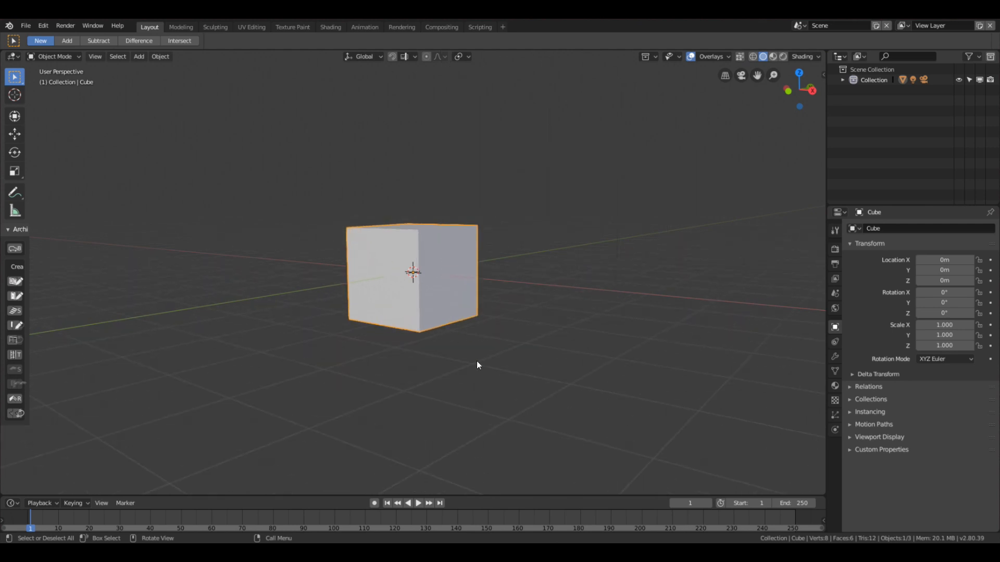
{"action": "mouse_move", "coordinate": [368, 383]}
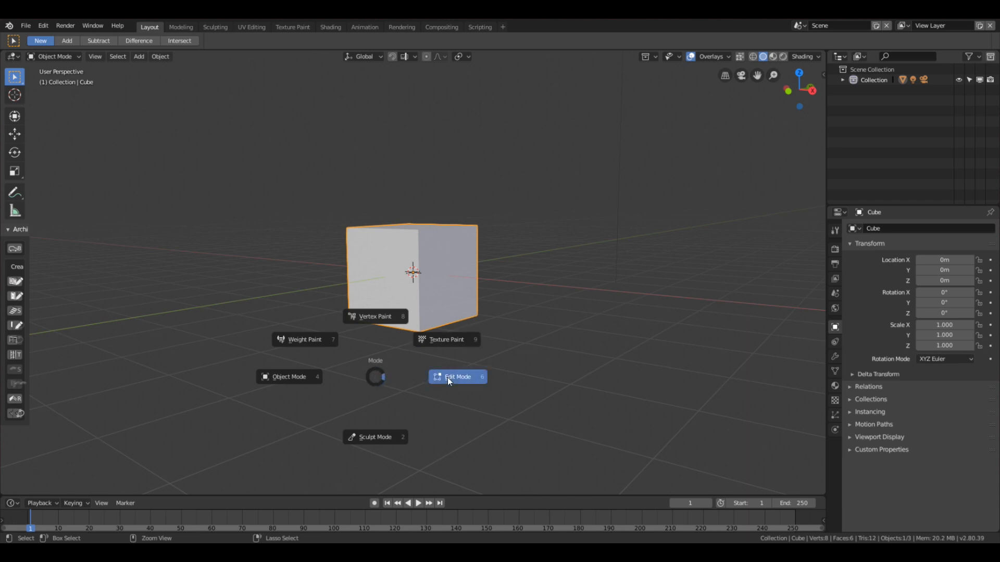
Step: Put the default cube into Edit Mode via the mode pie menu
{"action": "left_click", "coordinate": [457, 376]}
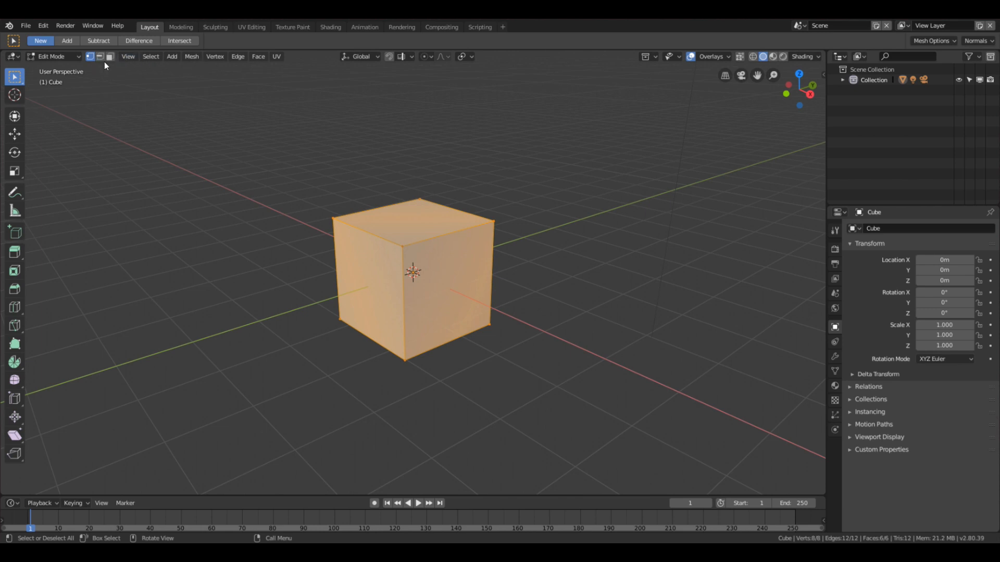
{"action": "mouse_move", "coordinate": [108, 56]}
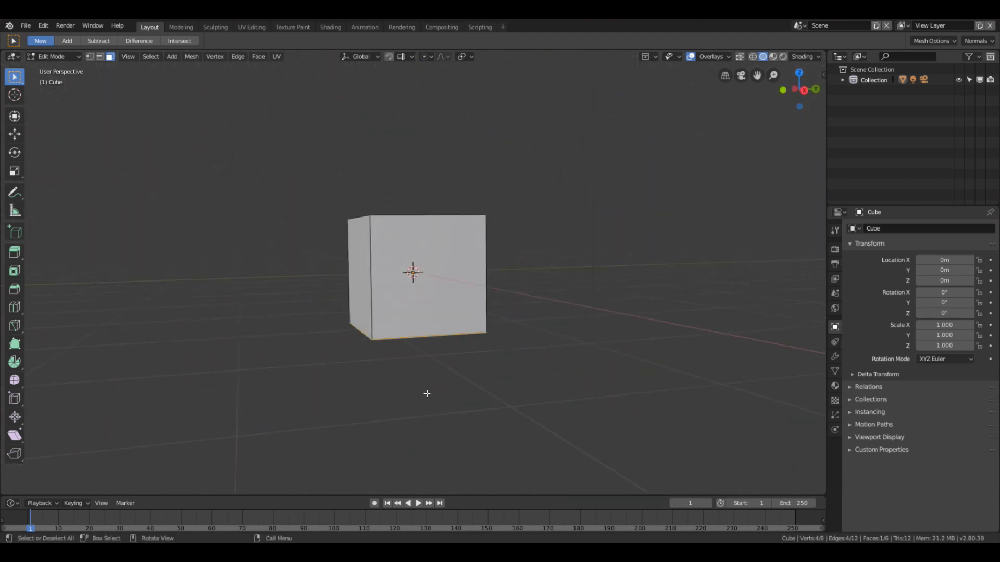
Step: Extrude the bottom face into a wider stepped base and the top face upward into a tall pillar
{"action": "key", "text": "1"}
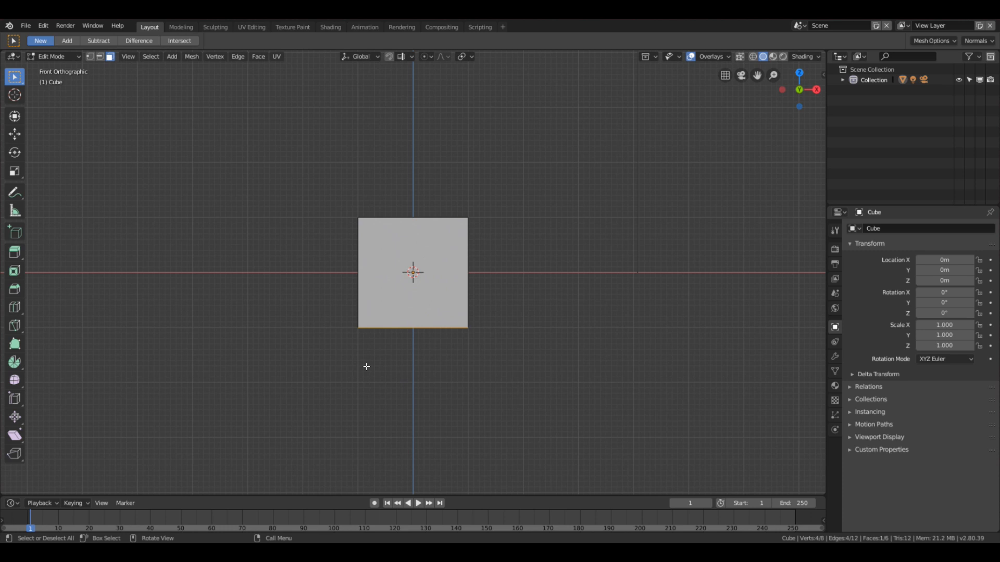
{"action": "mouse_move", "coordinate": [371, 373]}
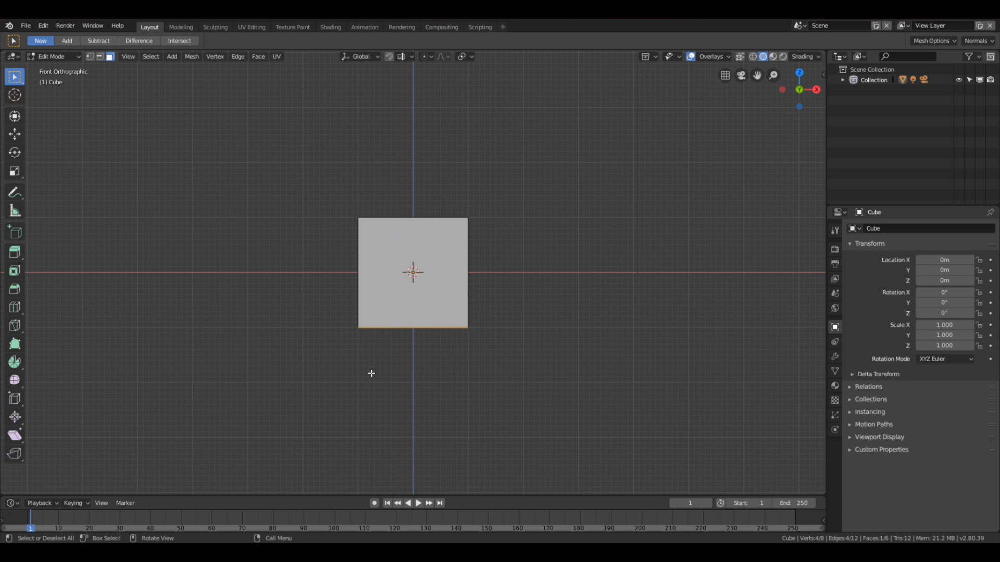
{"action": "mouse_move", "coordinate": [399, 412]}
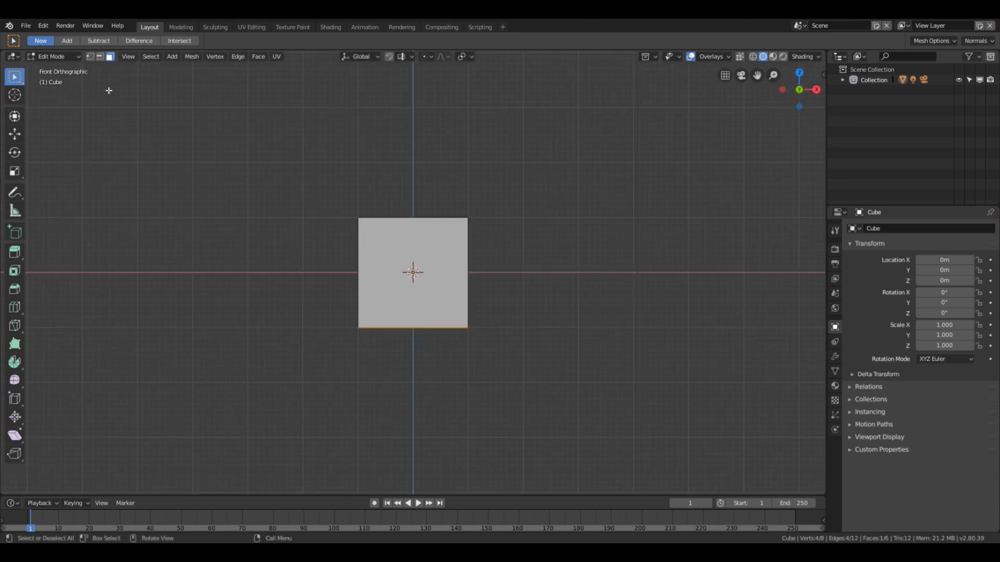
{"action": "mouse_move", "coordinate": [417, 333]}
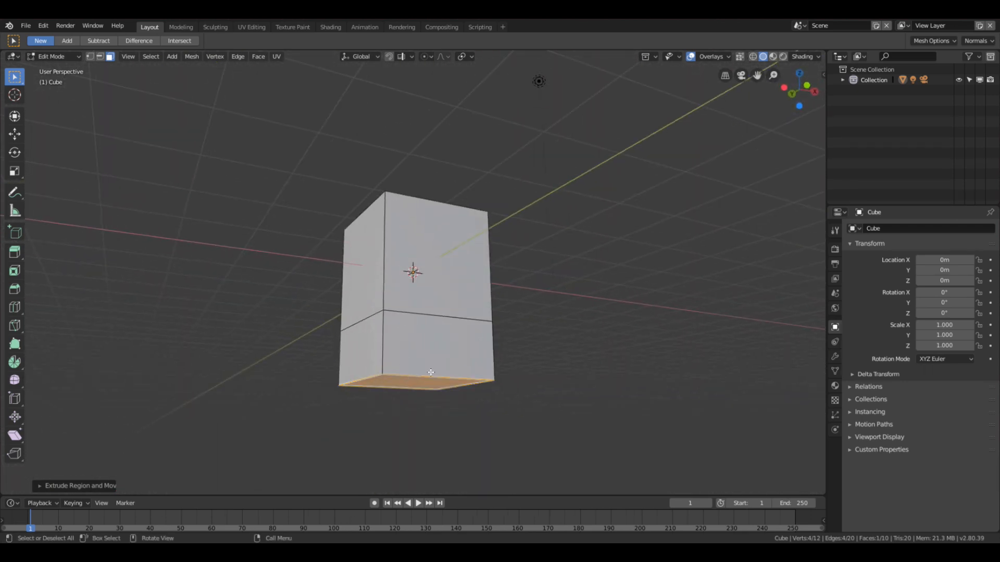
{"action": "left_click_drag", "start_coordinate": [430, 373], "coordinate": [314, 363]}
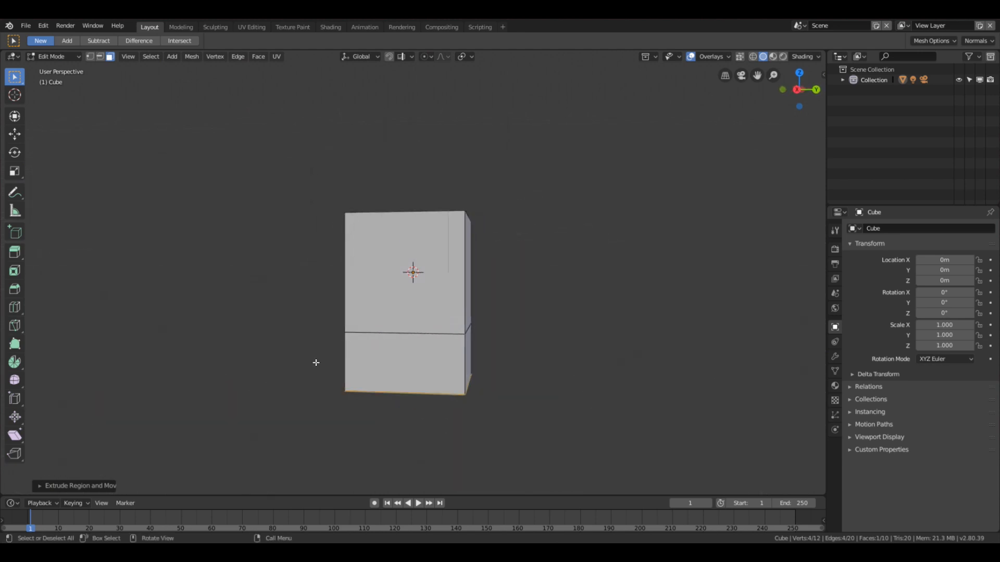
{"action": "key", "text": "KP_1"}
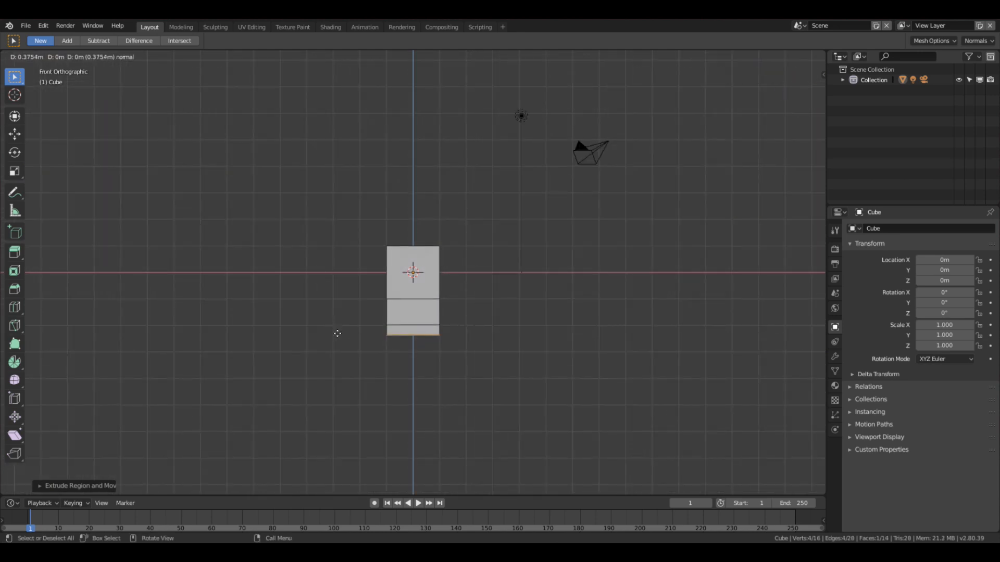
{"action": "key", "text": "Tab"}
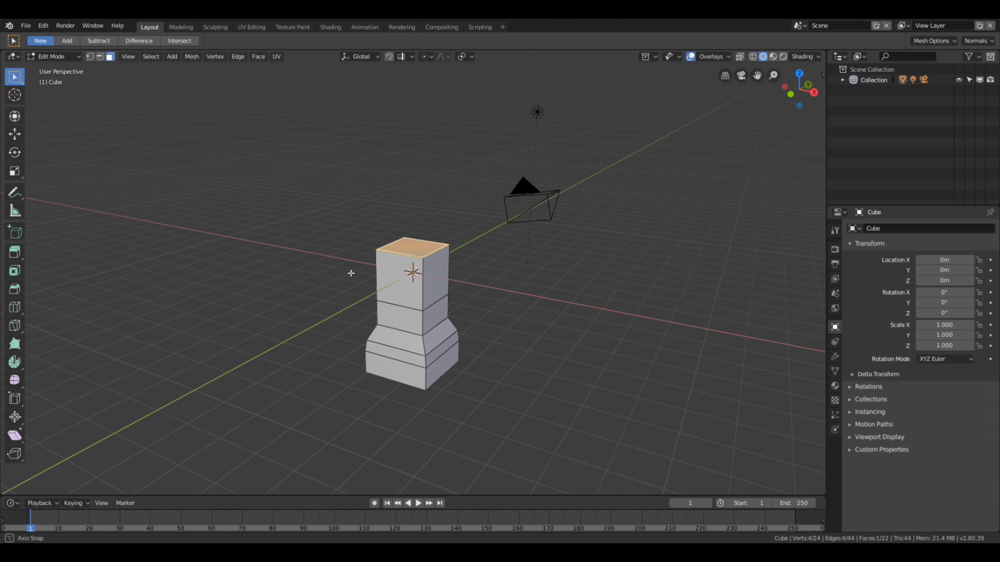
{"action": "key", "text": "KP_1"}
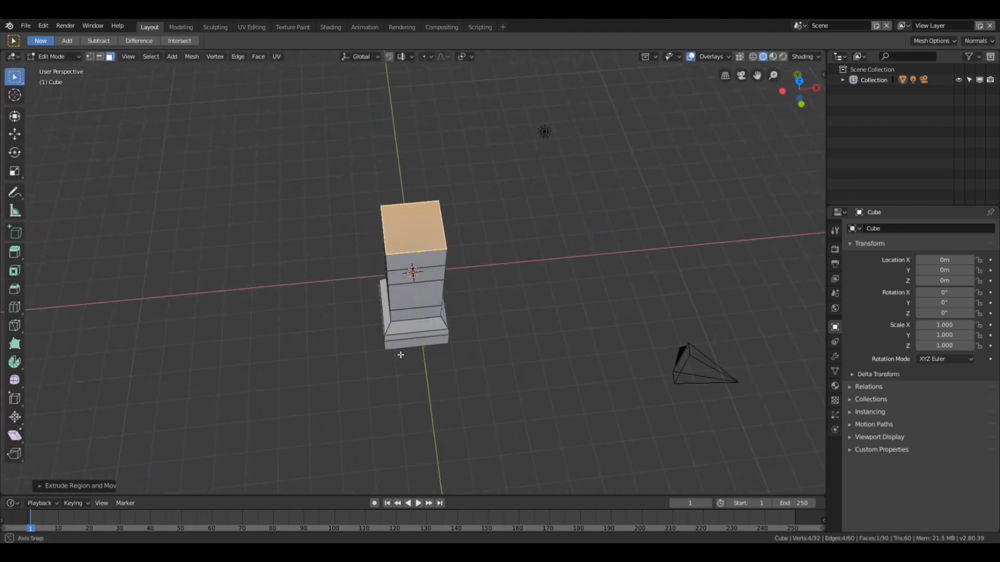
{"action": "left_click_drag", "start_coordinate": [400, 355], "coordinate": [471, 379]}
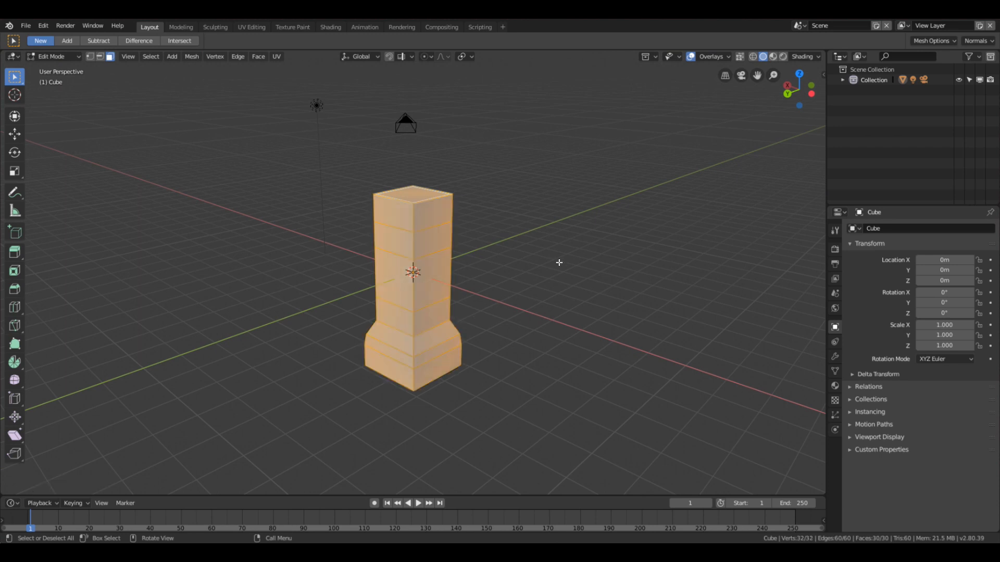
Step: Add a Bevel modifier with 0.1m width to the pillar and return to Object Mode
{"action": "left_click_drag", "start_coordinate": [558, 263], "coordinate": [508, 337]}
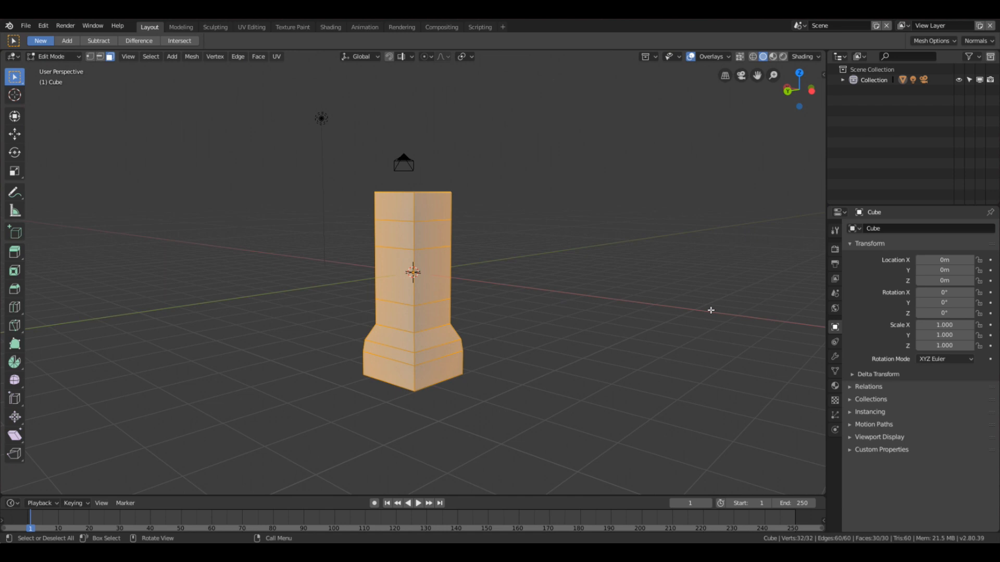
{"action": "left_click", "coordinate": [834, 356]}
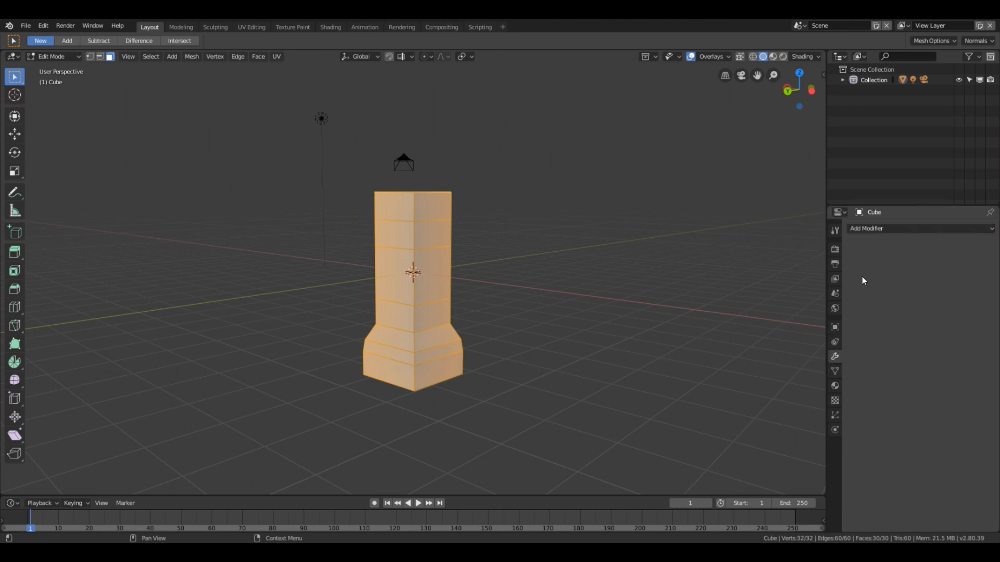
{"action": "left_click", "coordinate": [867, 228]}
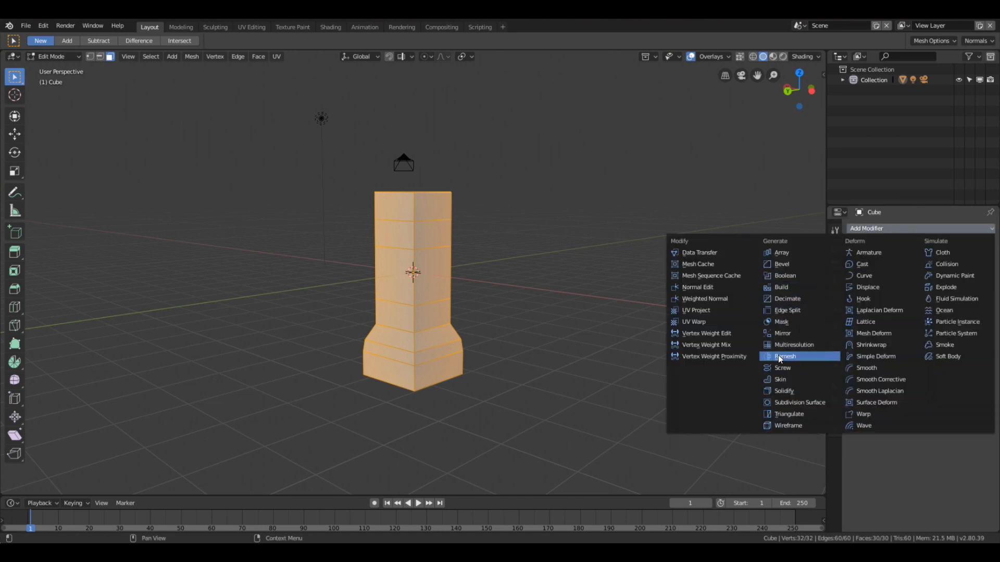
{"action": "mouse_move", "coordinate": [803, 379]}
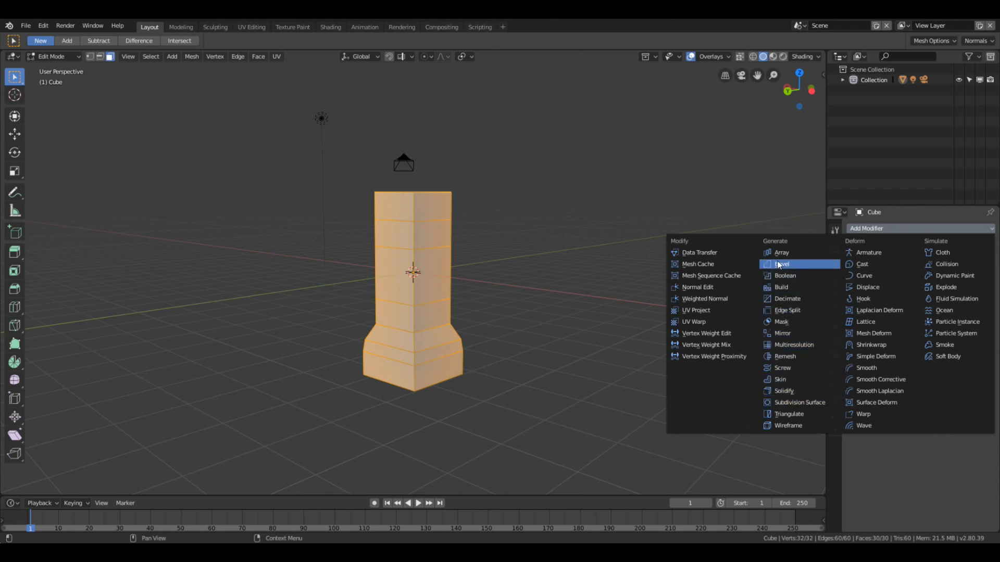
{"action": "left_click", "coordinate": [781, 263]}
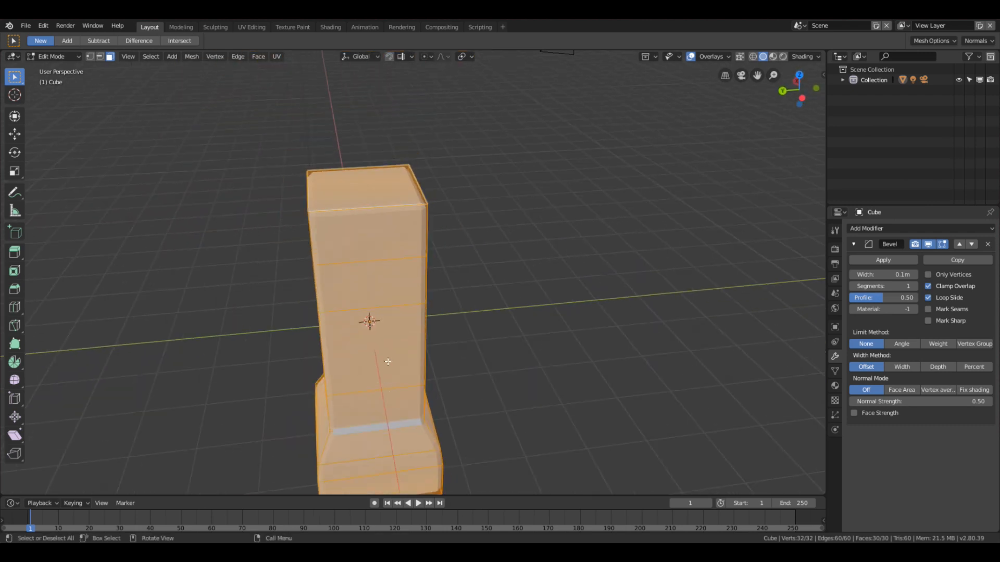
{"action": "left_click_drag", "start_coordinate": [387, 361], "coordinate": [584, 336]}
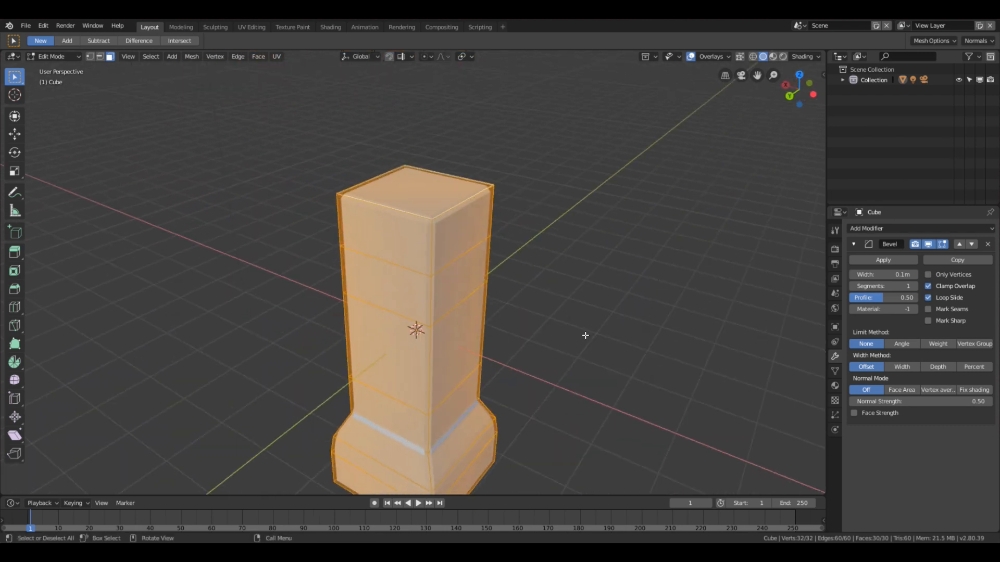
{"action": "key", "text": "Tab"}
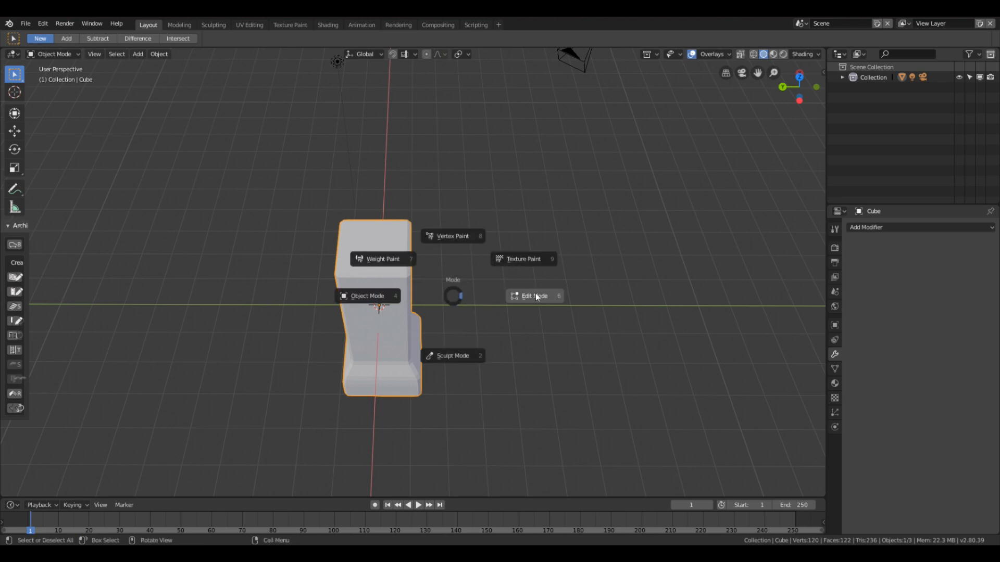
Step: Unwrap the pillar with Smart UV Project and show its islands in the UV Editing workspace
{"action": "left_click", "coordinate": [534, 295]}
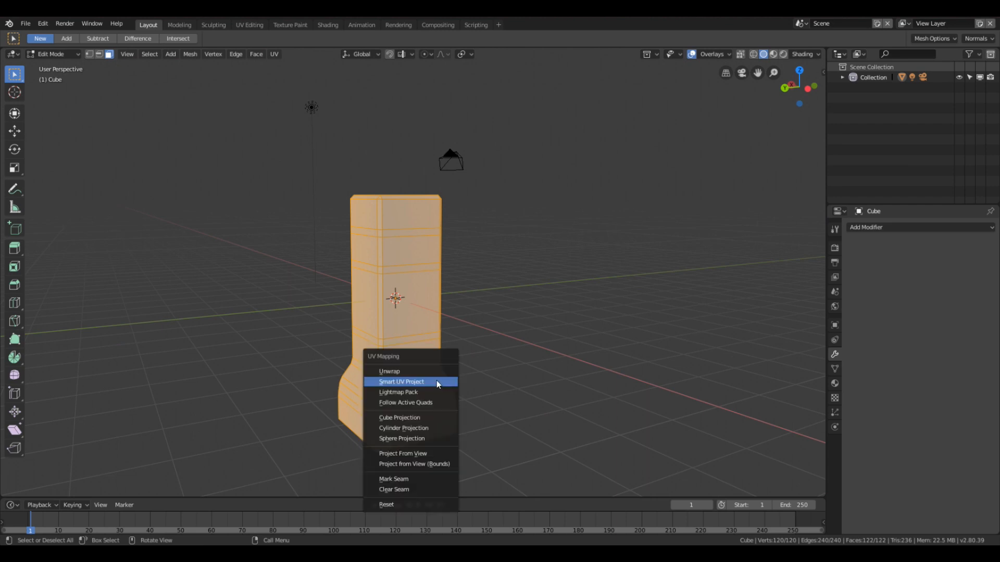
{"action": "left_click", "coordinate": [401, 381]}
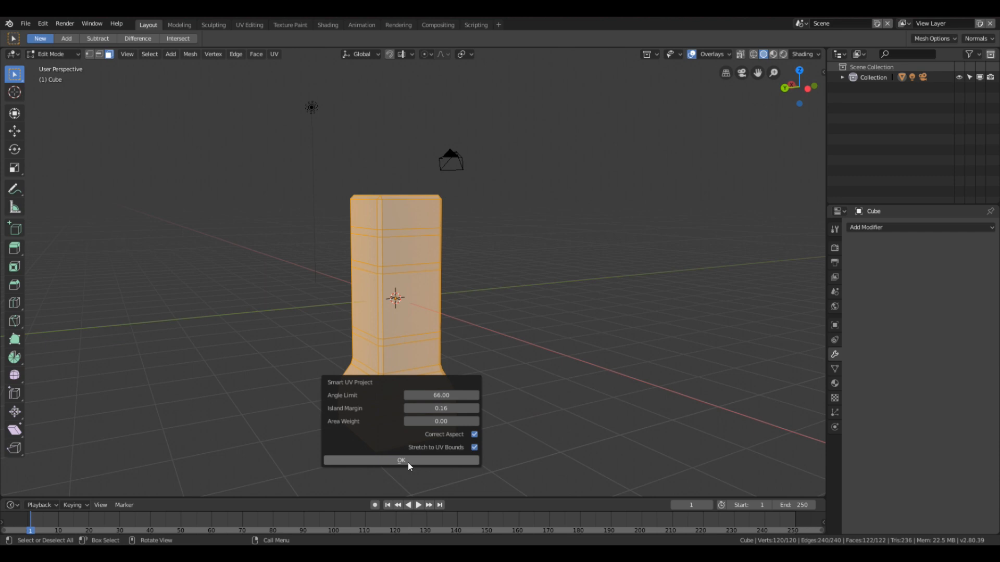
{"action": "left_click", "coordinate": [400, 461]}
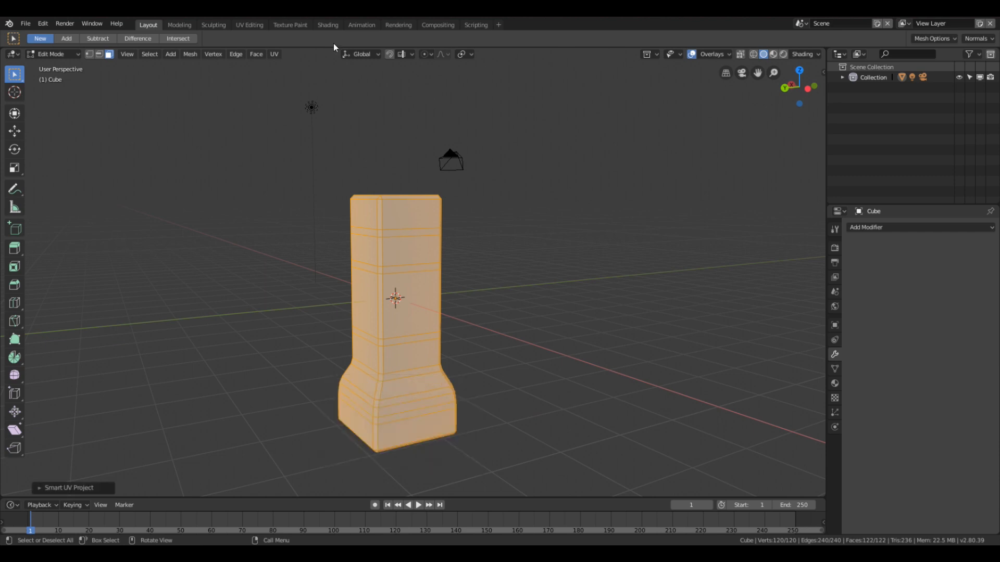
{"action": "left_click", "coordinate": [248, 24]}
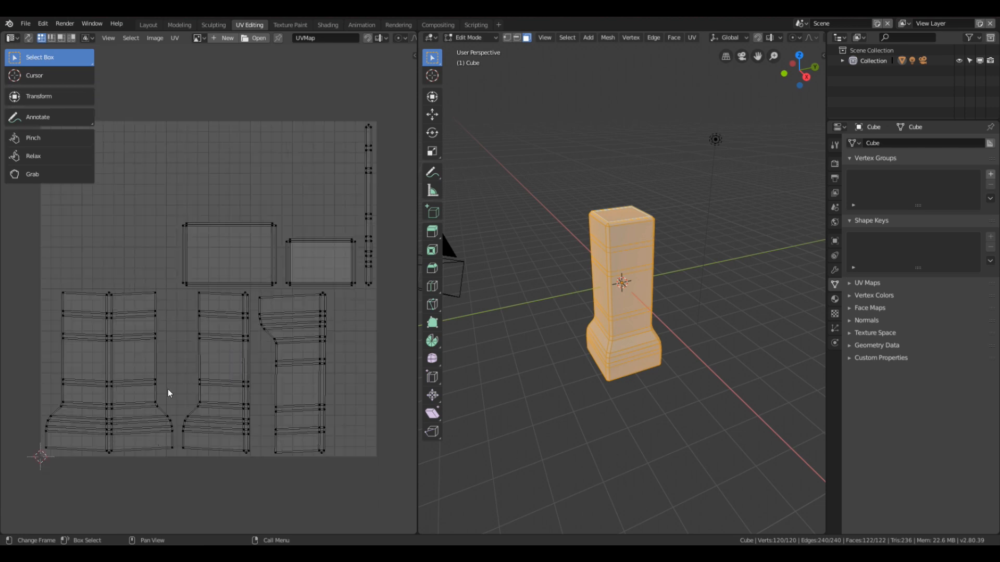
{"action": "mouse_move", "coordinate": [76, 440]}
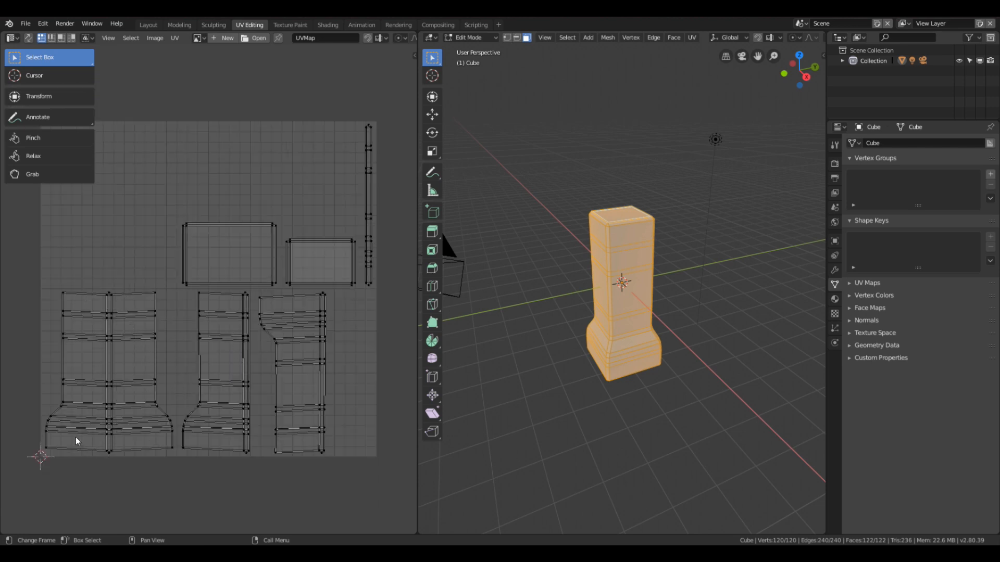
{"action": "mouse_move", "coordinate": [245, 366]}
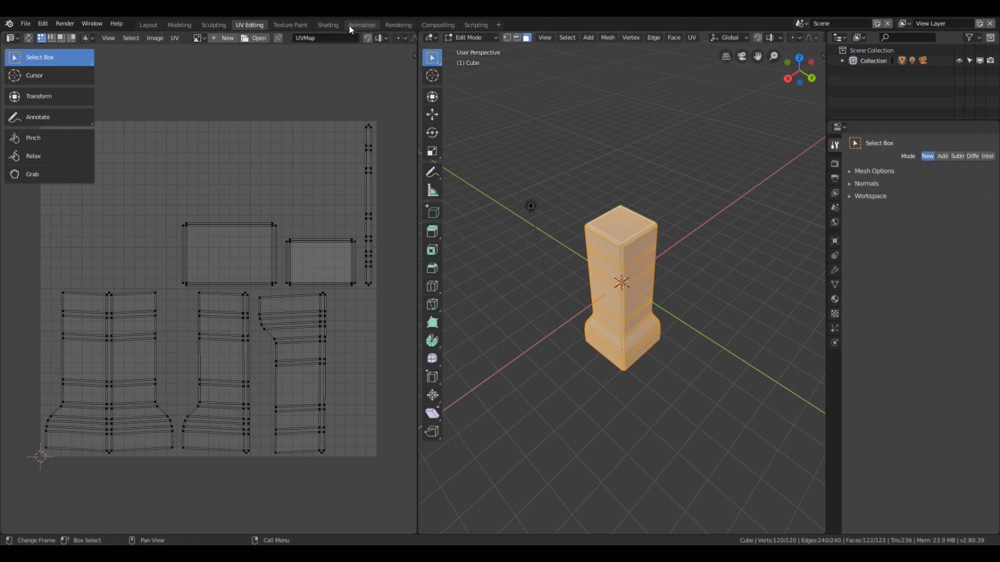
Step: In Texture Paint, create a Base Color slot named pillarBase at 2048 by 2048
{"action": "left_click", "coordinate": [290, 24]}
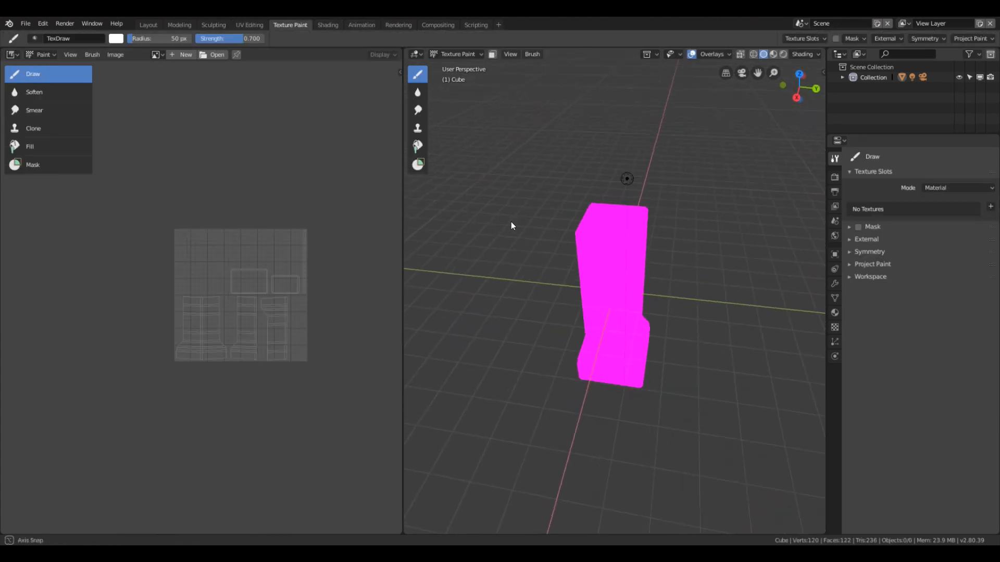
{"action": "left_click_drag", "start_coordinate": [510, 226], "coordinate": [584, 343]}
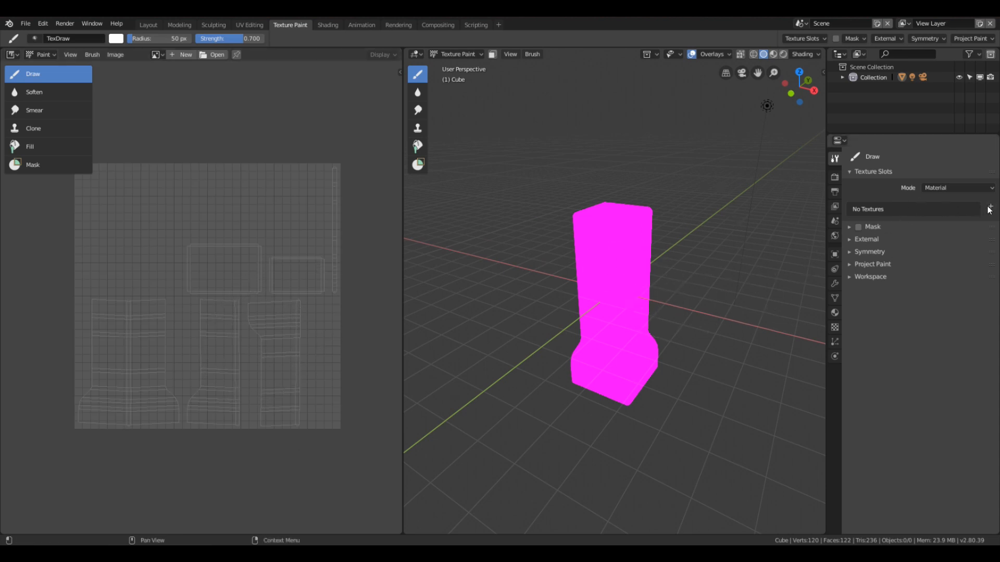
{"action": "left_click", "coordinate": [990, 206]}
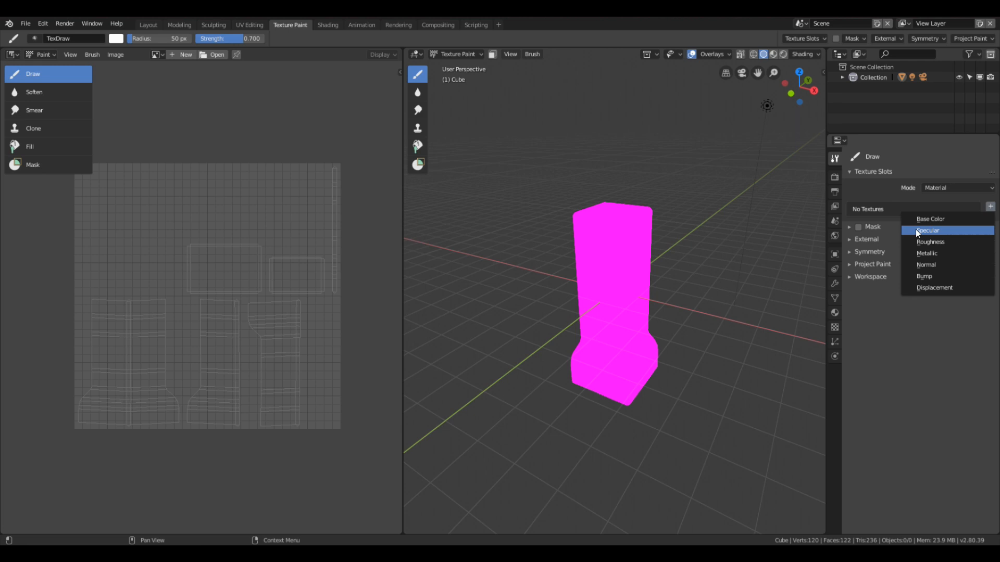
{"action": "left_click", "coordinate": [930, 218]}
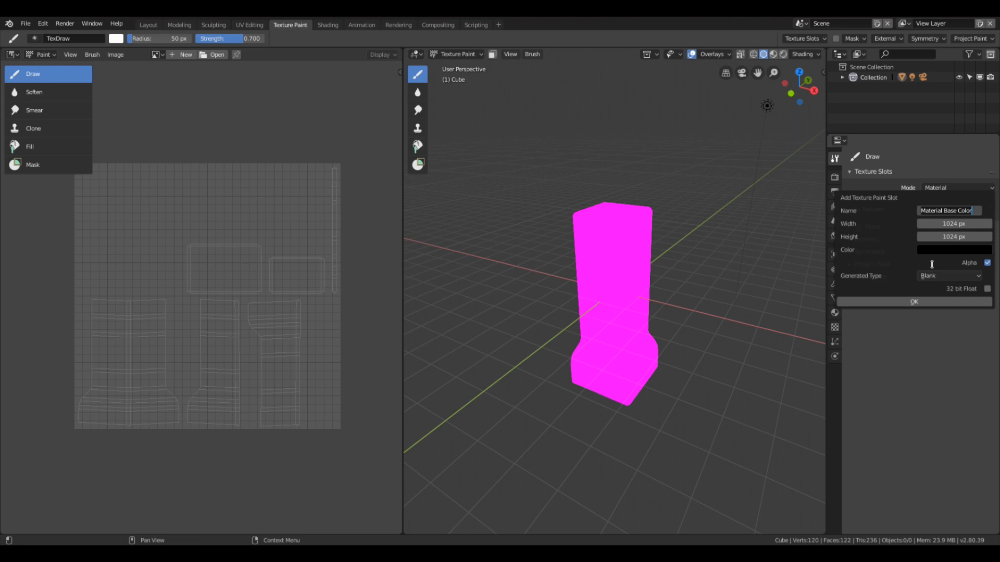
{"action": "type", "text": "pillar"}
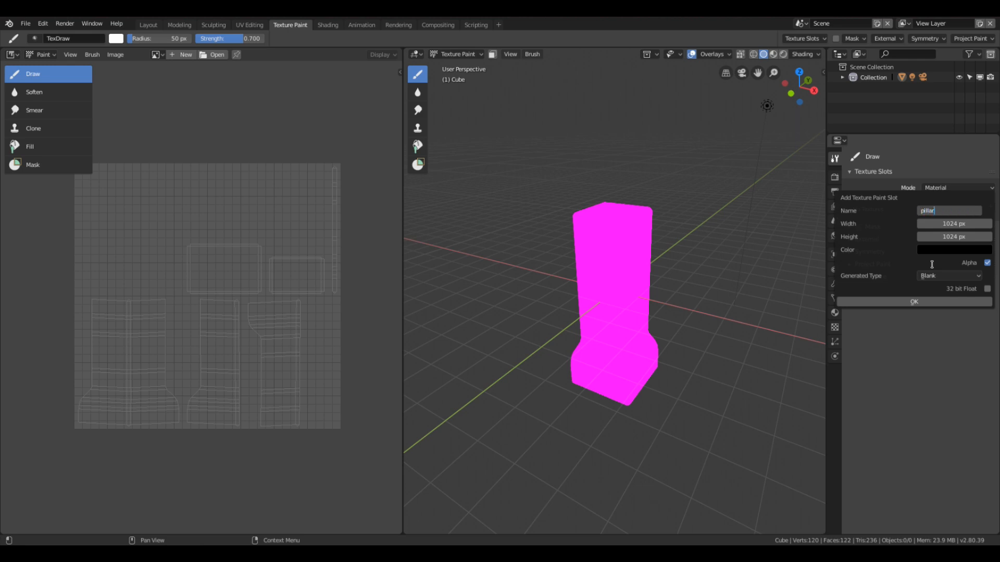
{"action": "type", "text": "Base"}
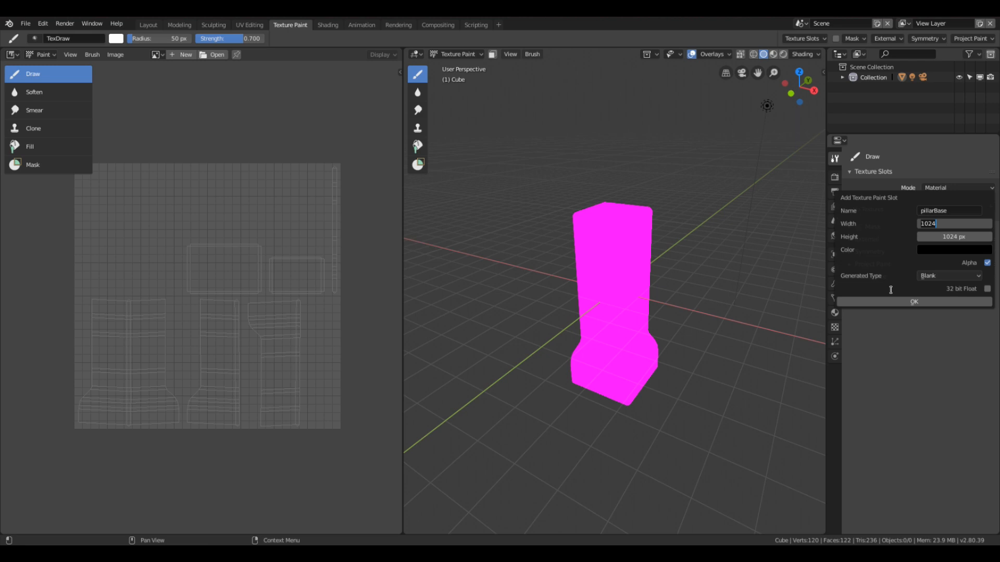
{"action": "type", "text": "2048"}
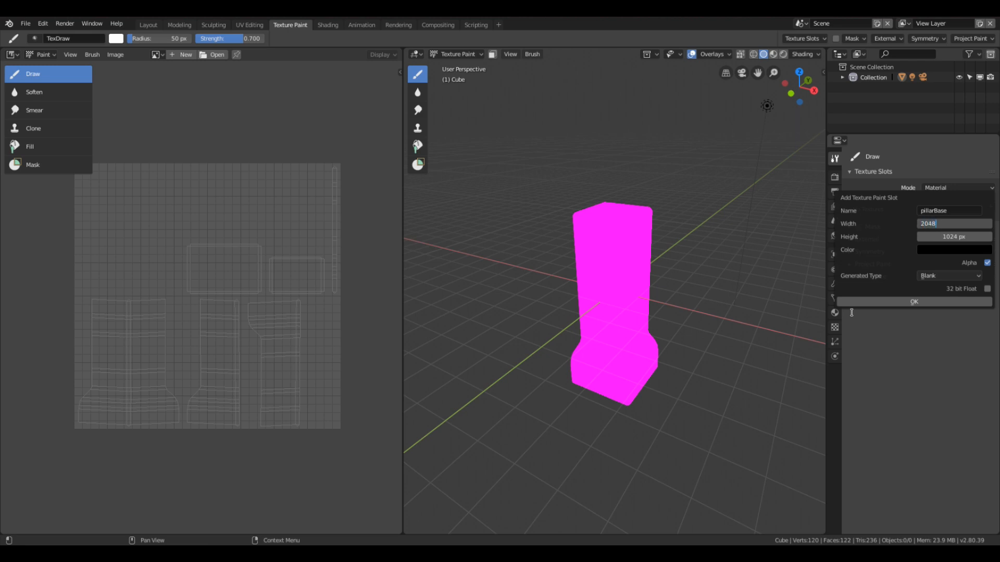
{"action": "mouse_move", "coordinate": [954, 245]}
{"action": "type", "text": "2"}
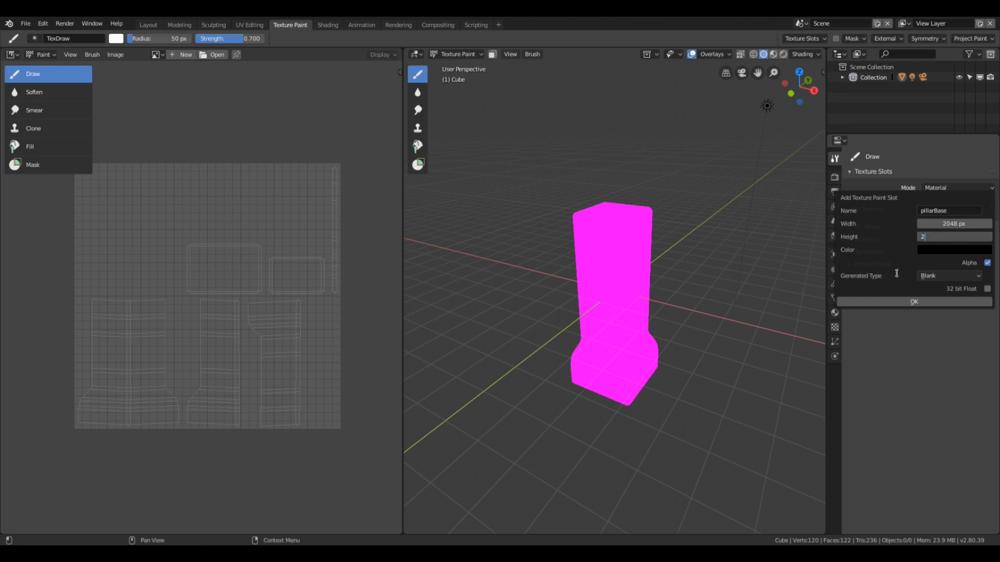
{"action": "type", "text": "048 px"}
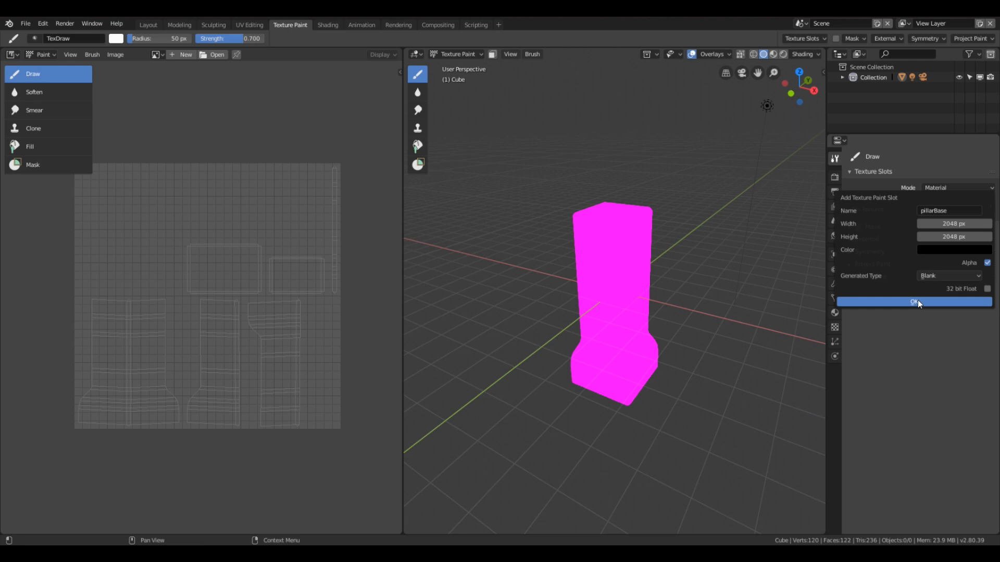
{"action": "left_click", "coordinate": [913, 302]}
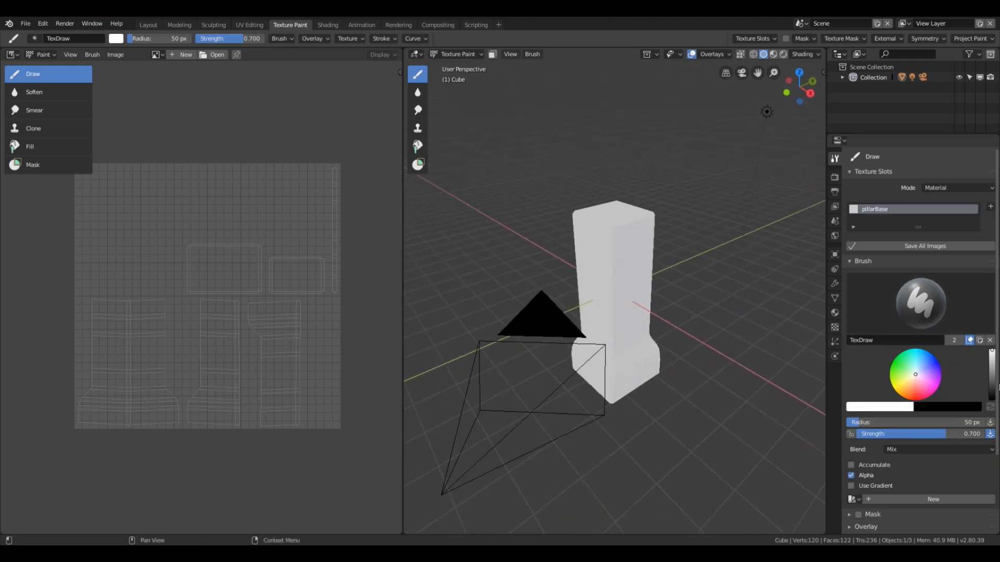
Step: Make pillarBase the active texture being painted on the pillar
{"action": "left_click_drag", "start_coordinate": [541, 318], "coordinate": [718, 338]}
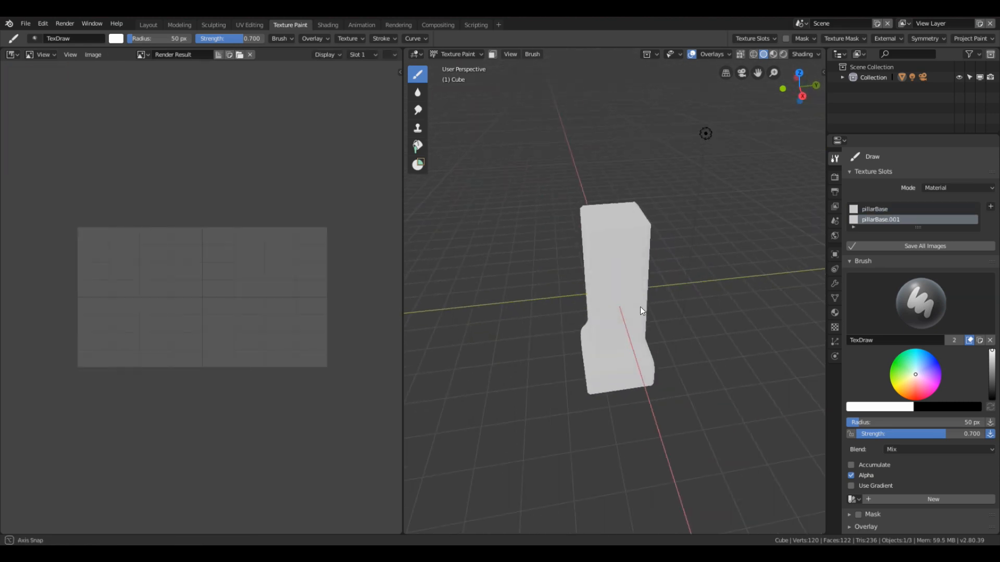
{"action": "left_click_drag", "start_coordinate": [640, 311], "coordinate": [676, 356]}
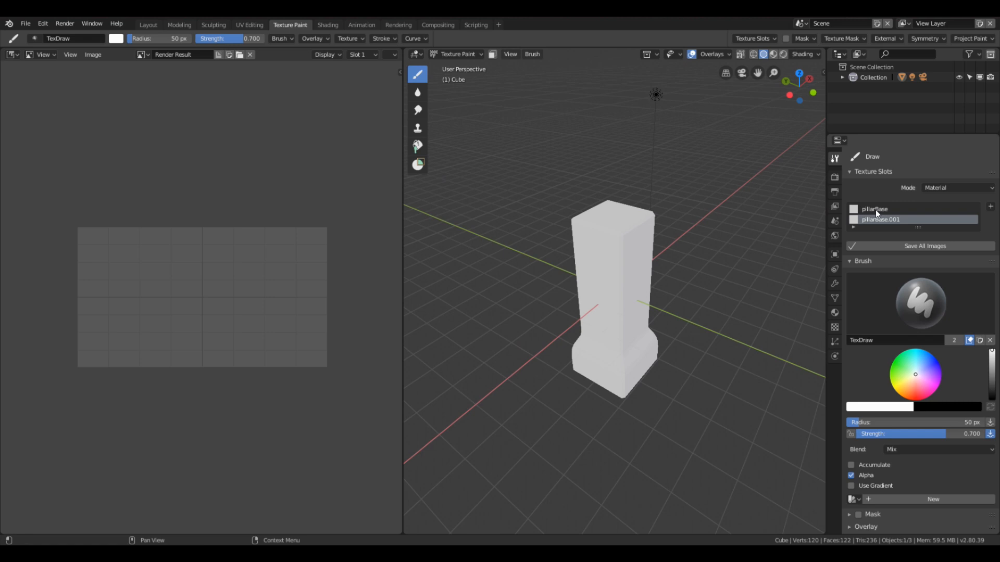
{"action": "left_click", "coordinate": [874, 209]}
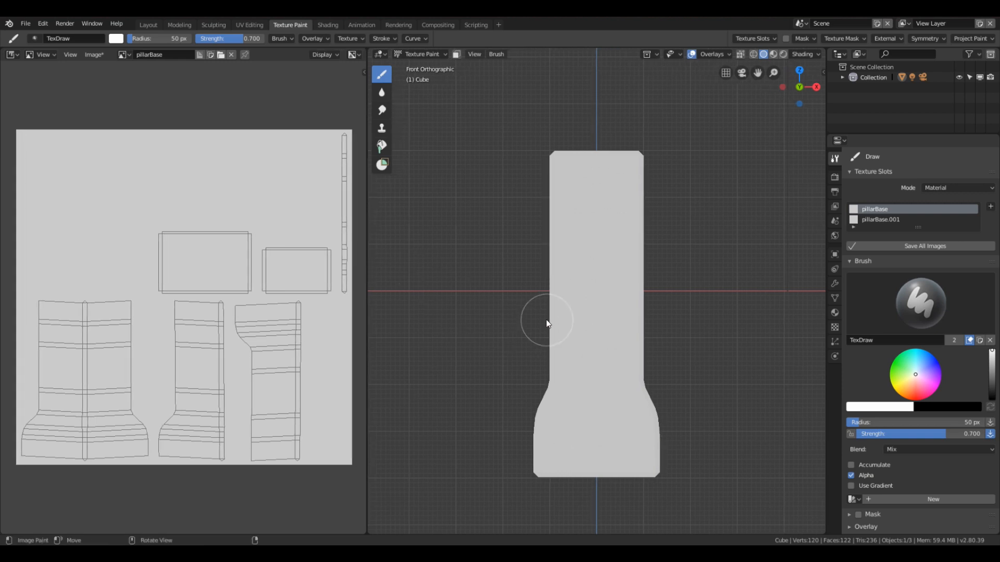
{"action": "mouse_move", "coordinate": [483, 351]}
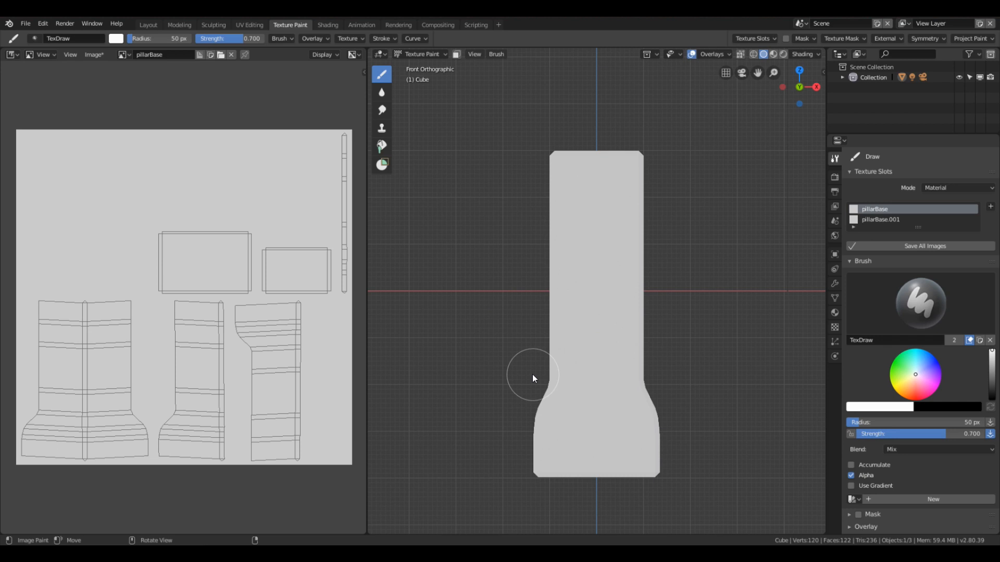
Step: View the pillar straight on from the front orthographic view
{"action": "left_click_drag", "start_coordinate": [532, 378], "coordinate": [570, 416]}
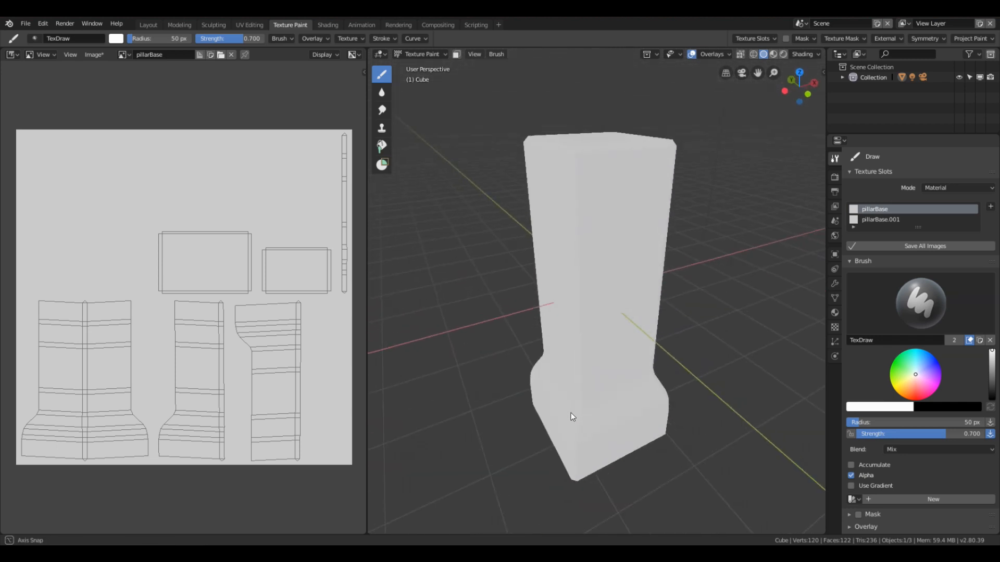
{"action": "key", "text": "KP_1"}
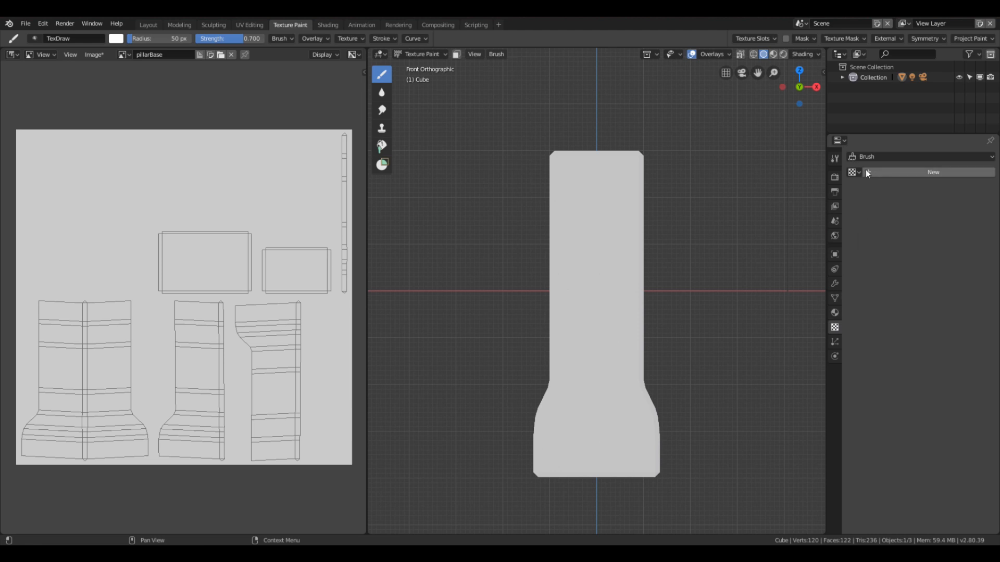
Step: Create a new brush texture with a new image sized 2048 by 2048
{"action": "left_click", "coordinate": [933, 172]}
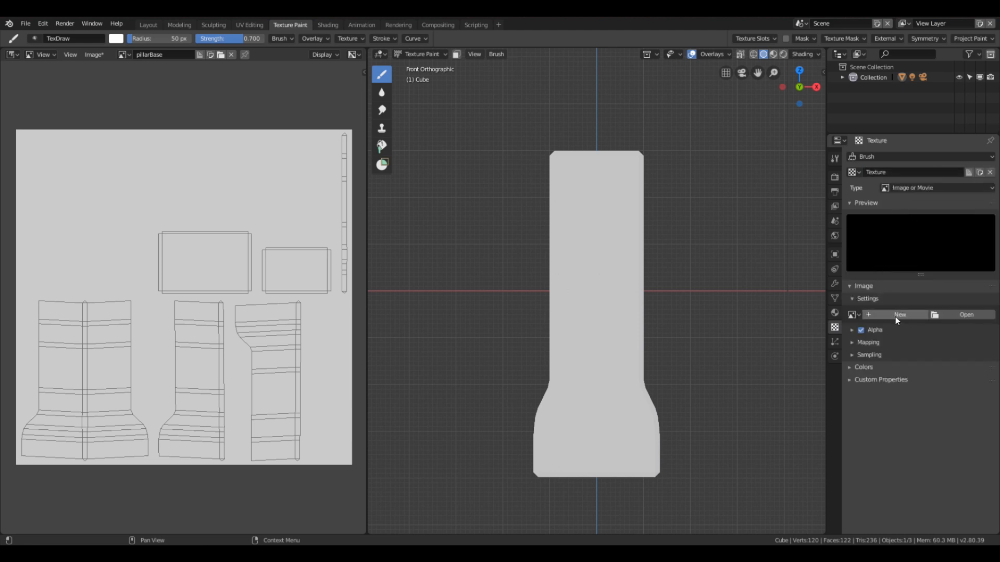
{"action": "left_click", "coordinate": [899, 315]}
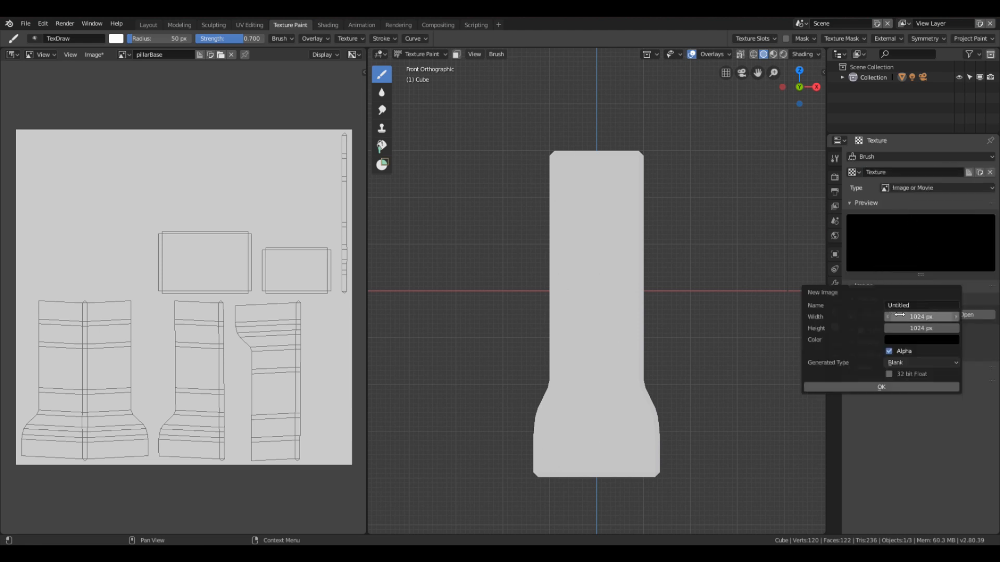
{"action": "left_click", "coordinate": [920, 317]}
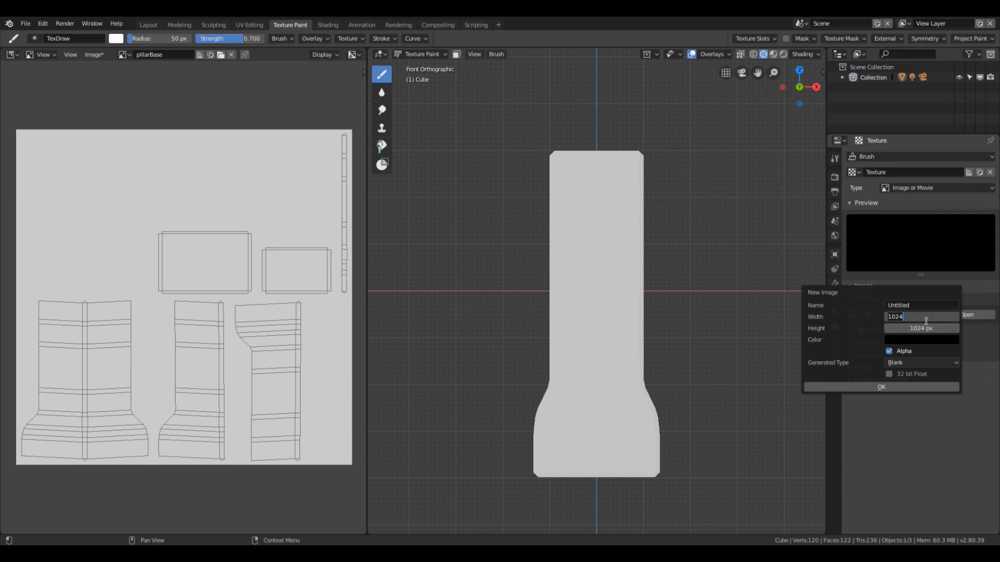
{"action": "type", "text": "20"}
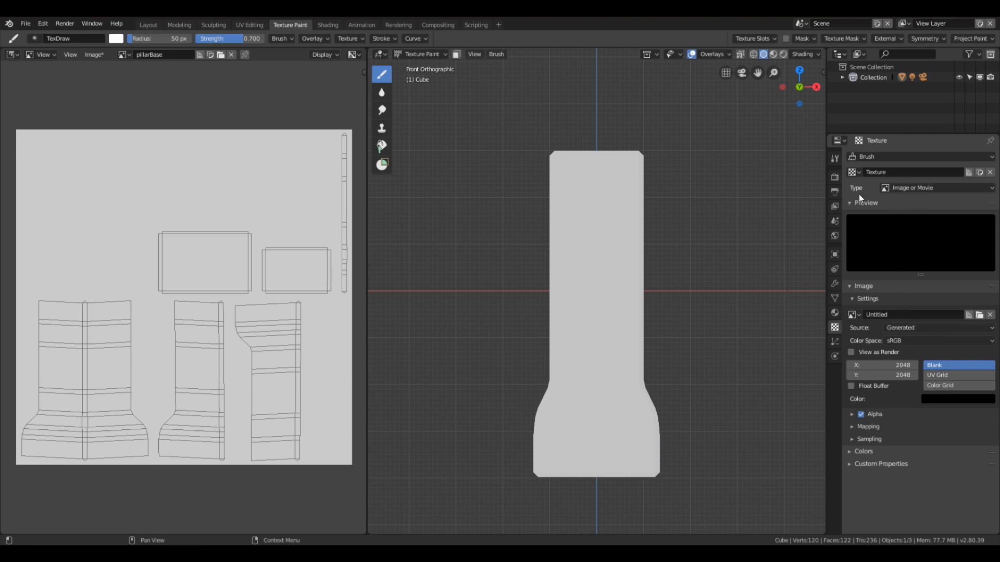
{"action": "mouse_move", "coordinate": [951, 198]}
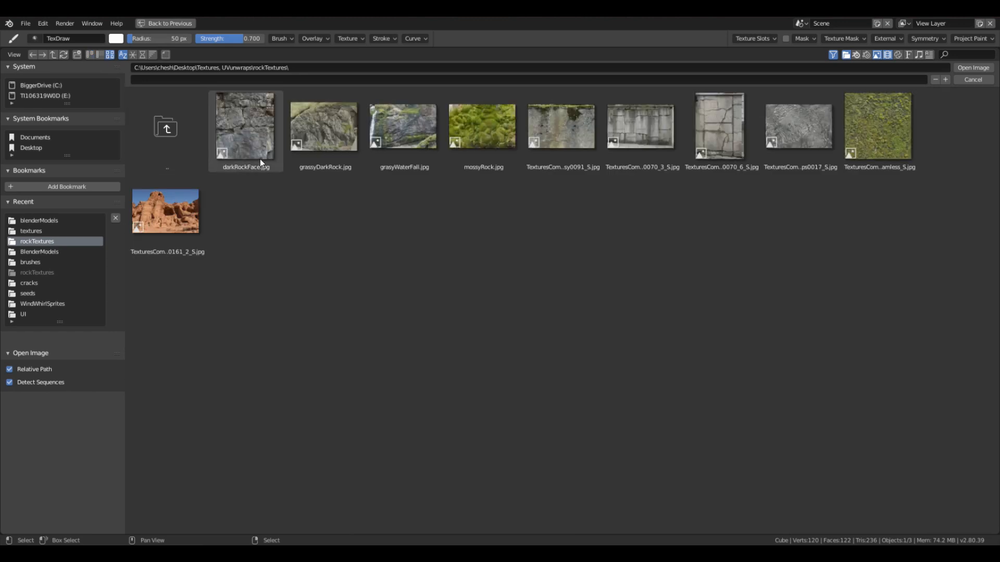
Step: Load the TexturesCom_ConcreteMossy0091 image from rockTextures as the brush texture
{"action": "left_click", "coordinate": [640, 126]}
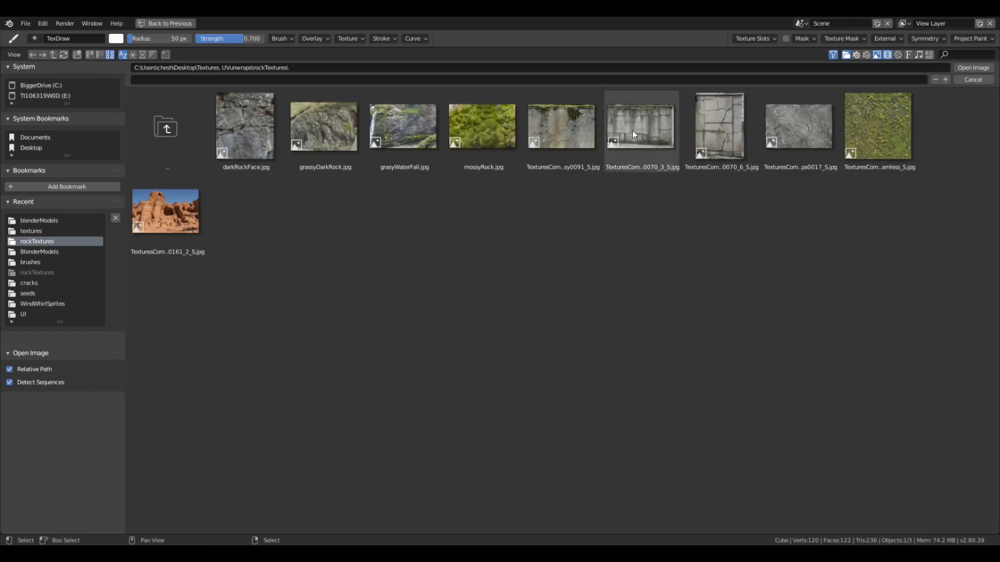
{"action": "mouse_move", "coordinate": [561, 126]}
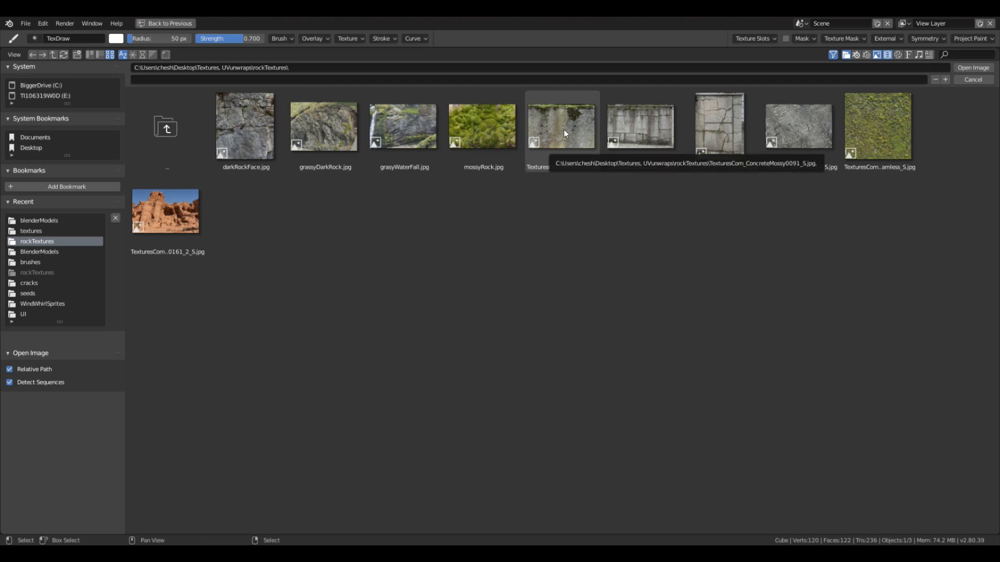
{"action": "left_click", "coordinate": [561, 126]}
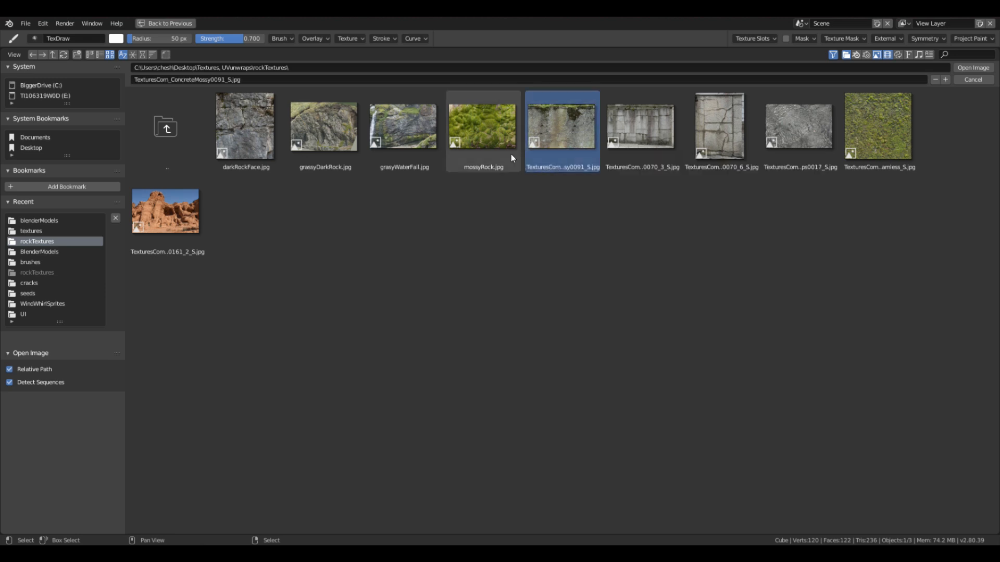
{"action": "left_click", "coordinate": [972, 66]}
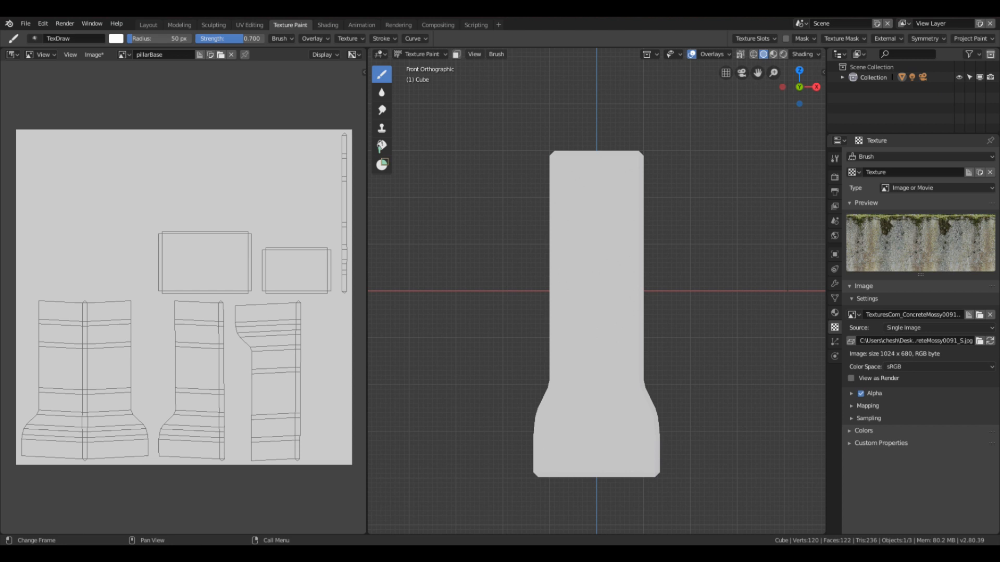
{"action": "mouse_move", "coordinate": [610, 453]}
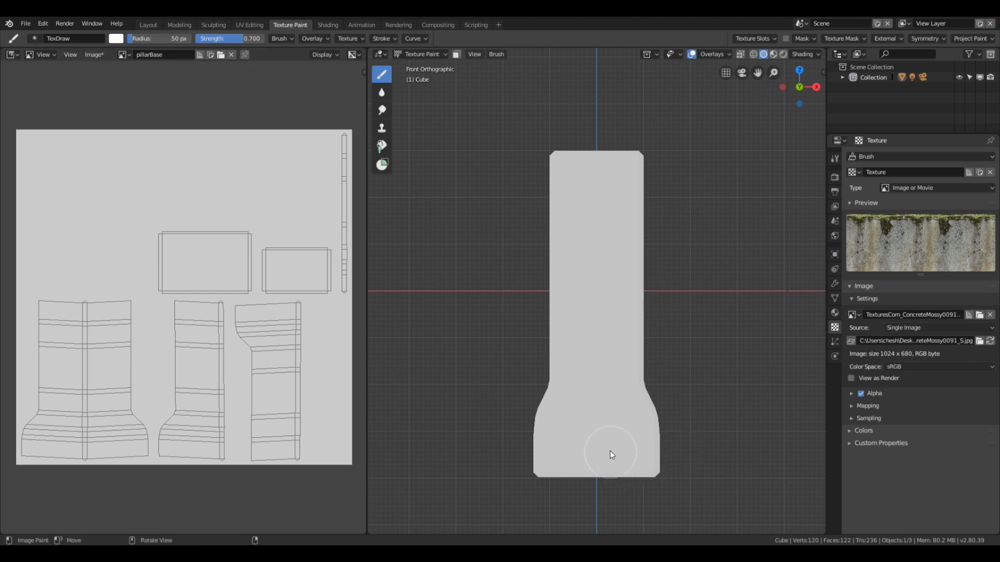
Step: Paint mossy concrete over the pillar's front face and raise brush Strength to 1.0
{"action": "left_click_drag", "start_coordinate": [609, 455], "coordinate": [657, 462]}
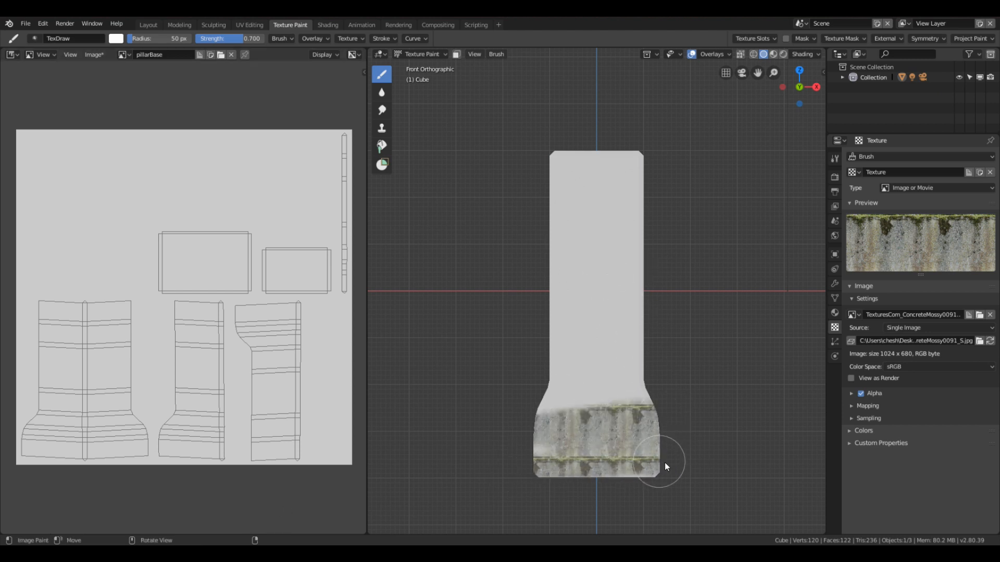
{"action": "left_click_drag", "start_coordinate": [657, 465], "coordinate": [555, 345]}
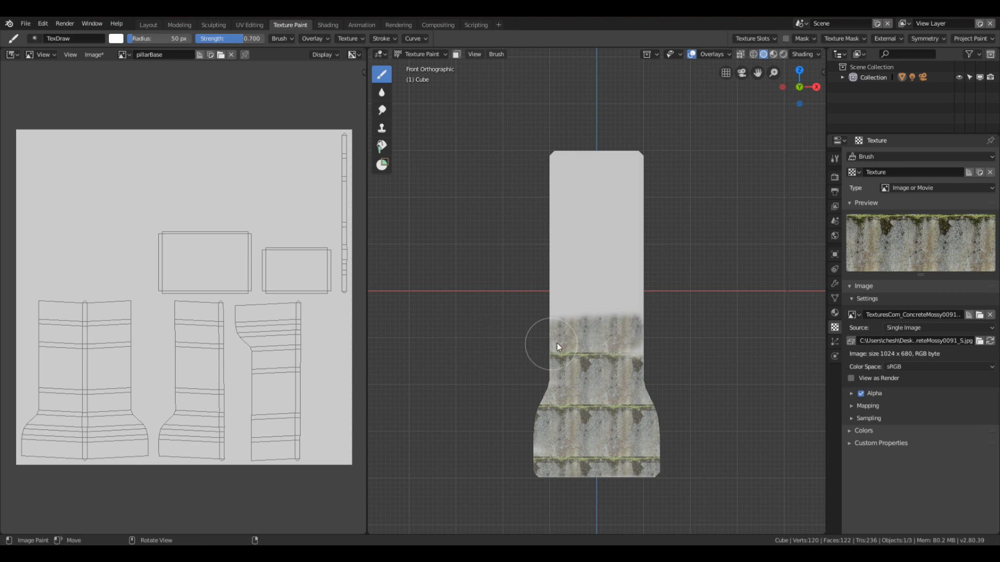
{"action": "left_click_drag", "start_coordinate": [558, 348], "coordinate": [628, 237]}
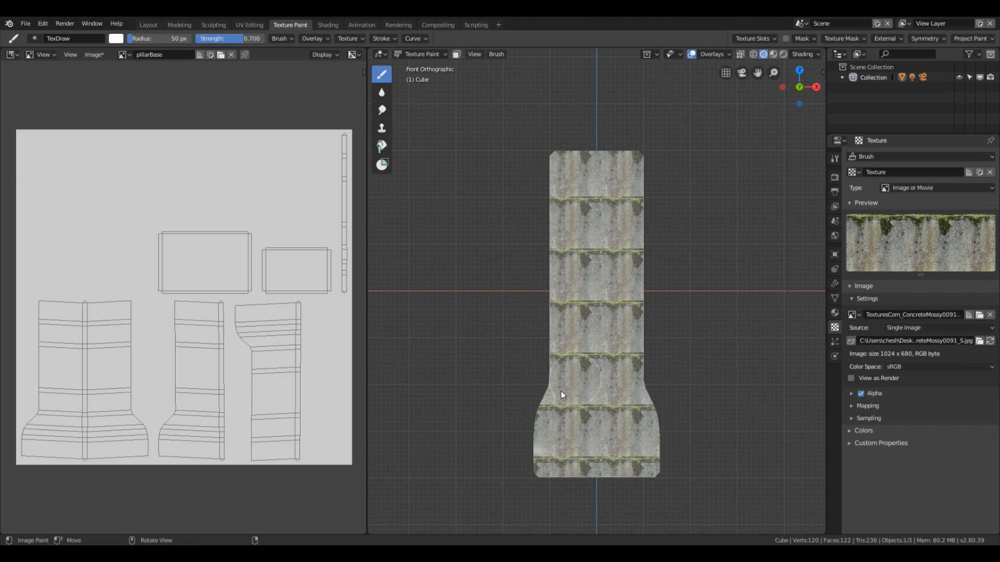
{"action": "left_click_drag", "start_coordinate": [561, 395], "coordinate": [603, 402]}
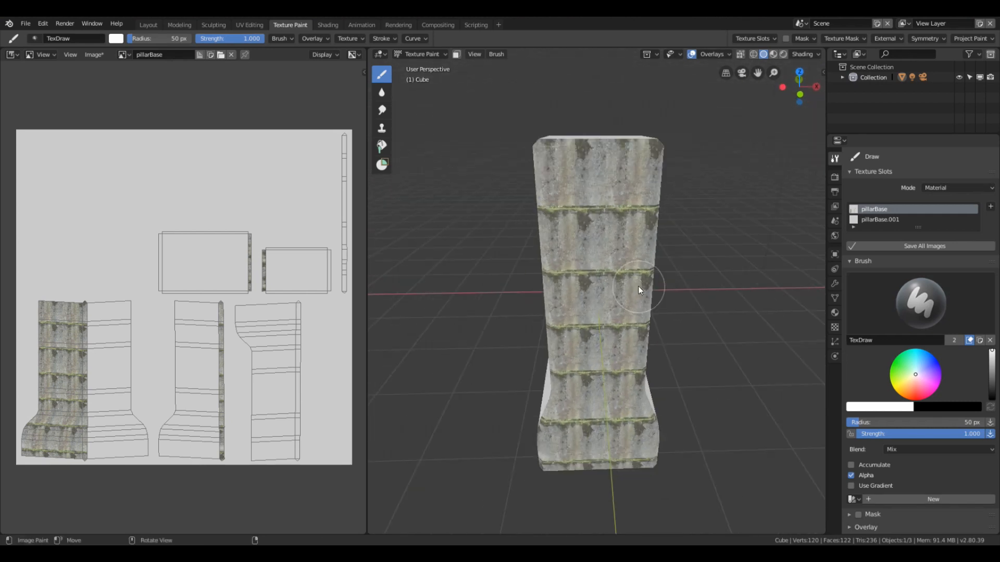
Step: Inspect the painted pillar from other angles and return to the front view
{"action": "left_click_drag", "start_coordinate": [638, 290], "coordinate": [581, 313]}
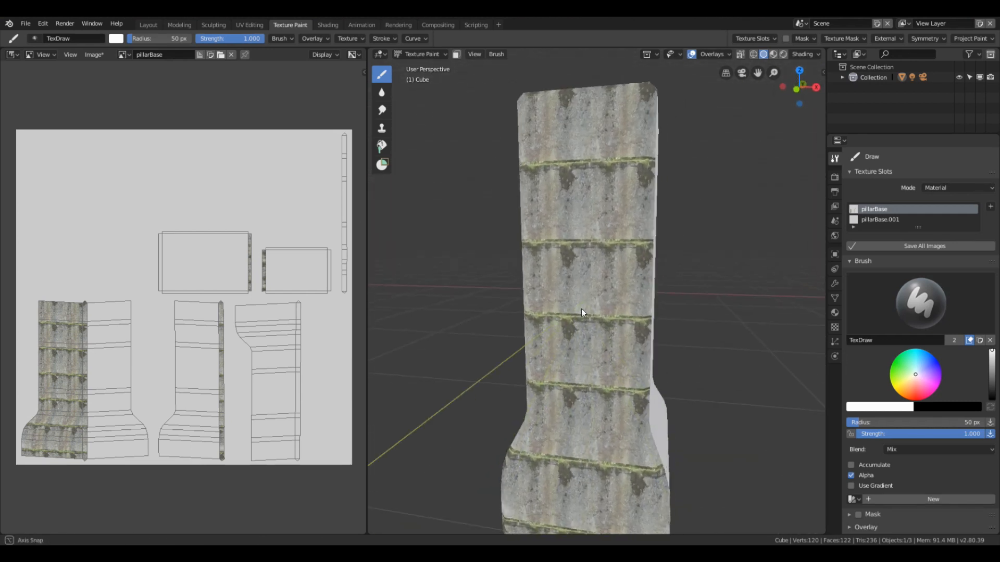
{"action": "left_click_drag", "start_coordinate": [587, 313], "coordinate": [600, 306]}
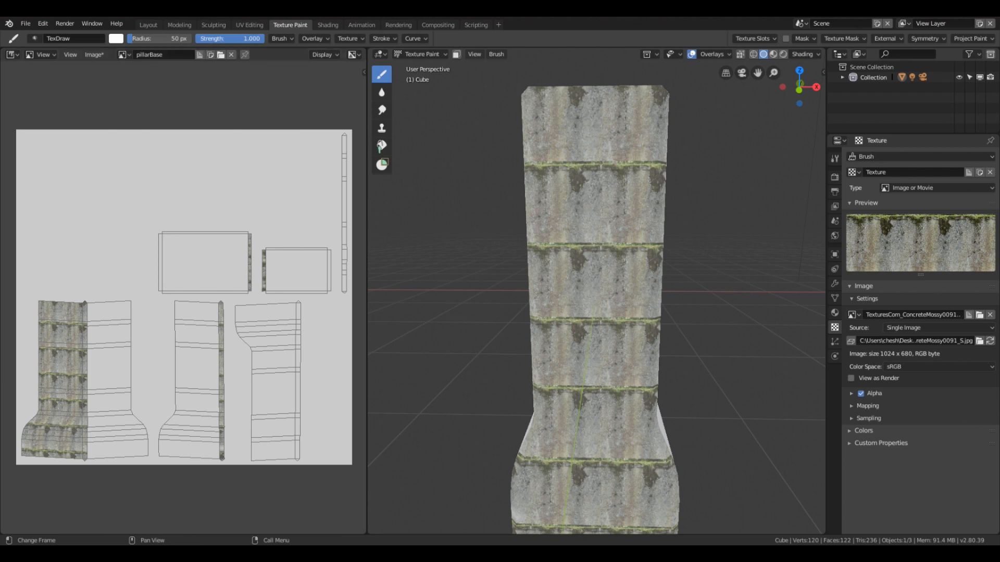
{"action": "left_click", "coordinate": [229, 39]}
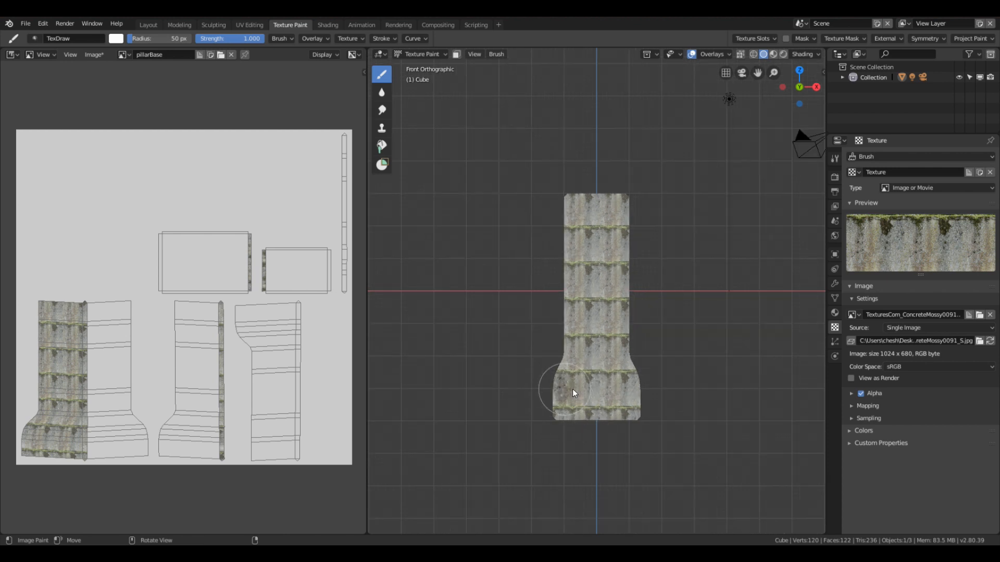
Step: Paint the left and back sides with mossy concrete, then start loading another texture image
{"action": "left_click_drag", "start_coordinate": [572, 393], "coordinate": [587, 337]}
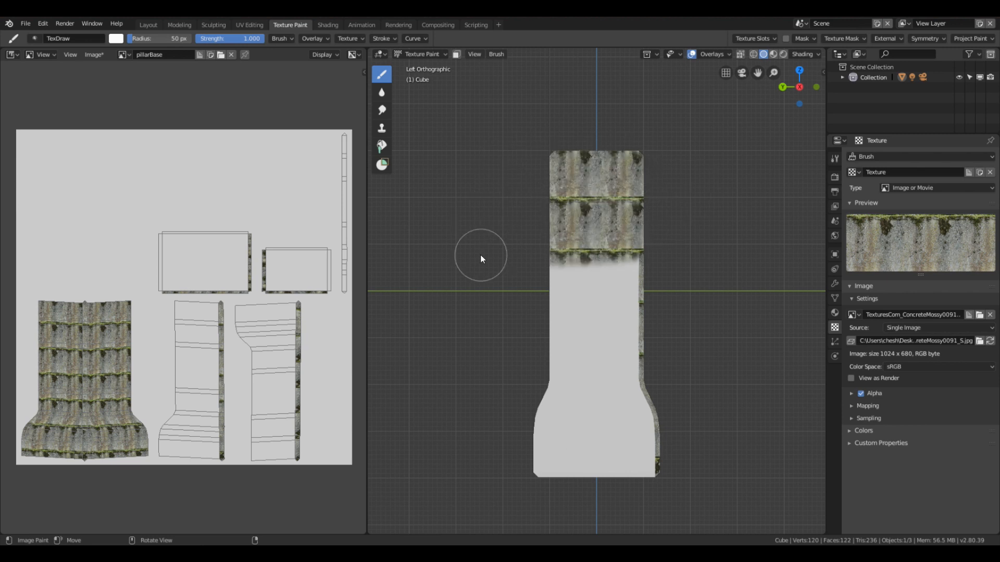
{"action": "left_click_drag", "start_coordinate": [481, 259], "coordinate": [675, 422]}
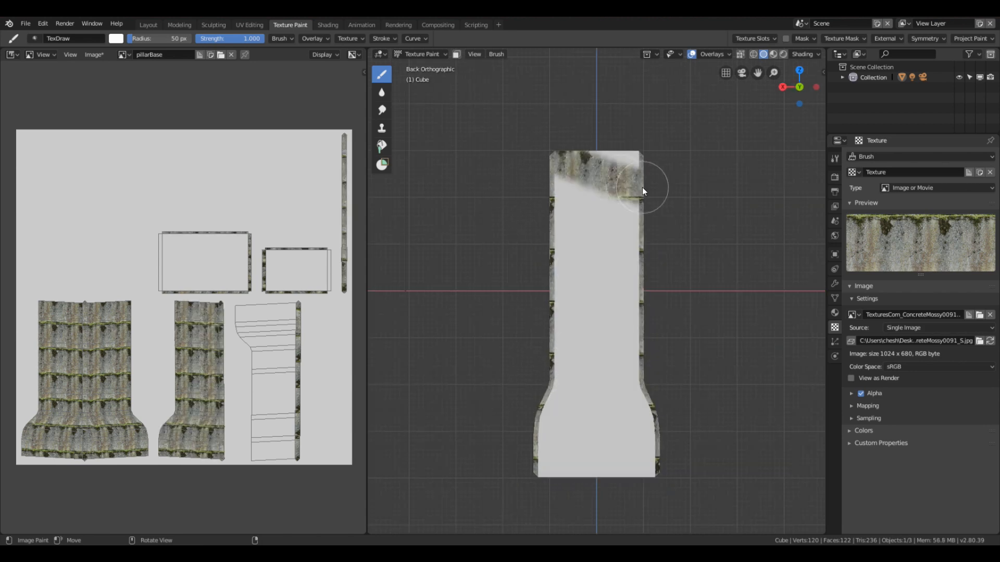
{"action": "left_click_drag", "start_coordinate": [642, 191], "coordinate": [589, 245]}
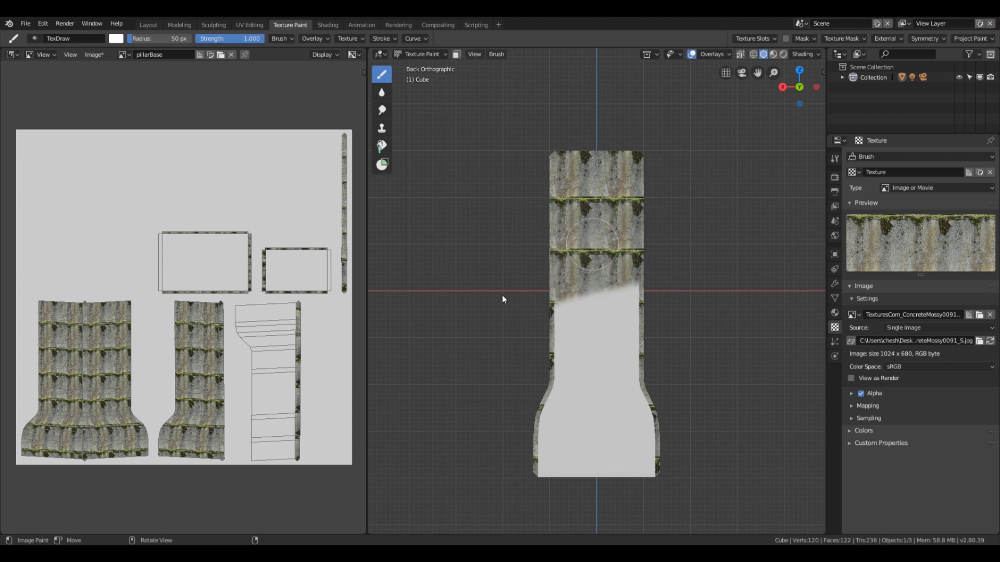
{"action": "left_click_drag", "start_coordinate": [590, 243], "coordinate": [629, 489]}
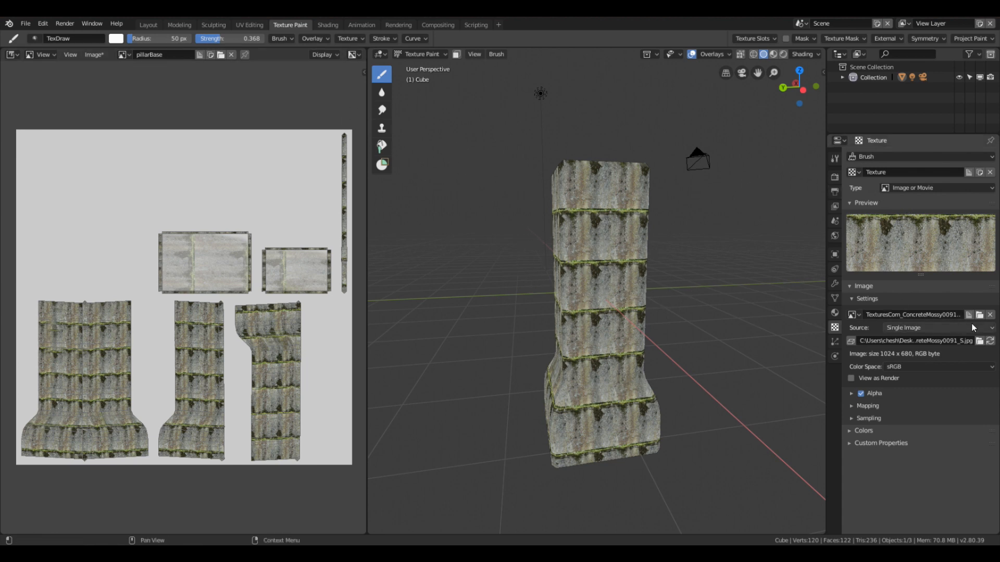
{"action": "left_click", "coordinate": [968, 315]}
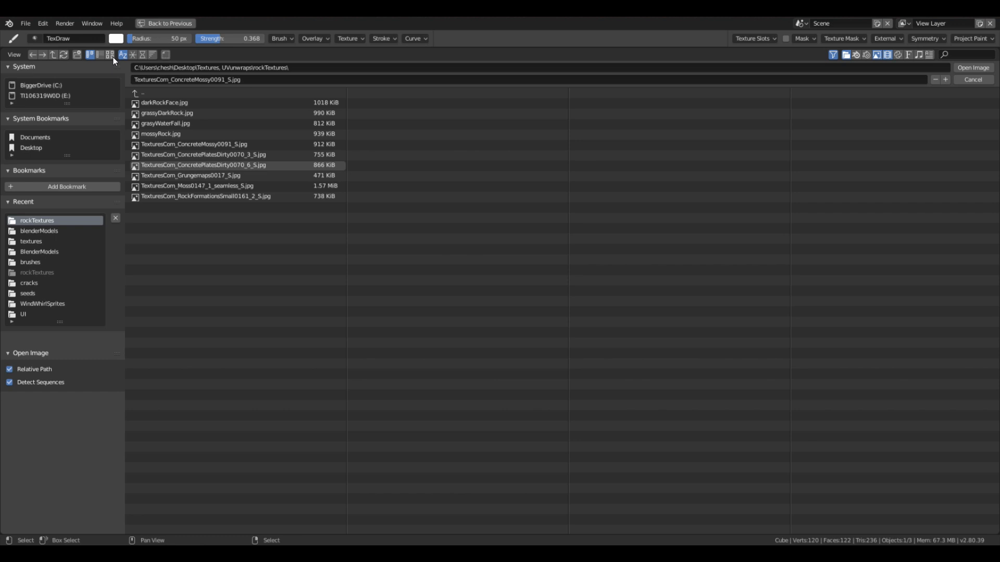
Step: Load TexturesCom_ConcretePlatesDirty0070_6_S.jpg as brush texture at strength 1.0 and paint the pillar's front
{"action": "left_click", "coordinate": [111, 55]}
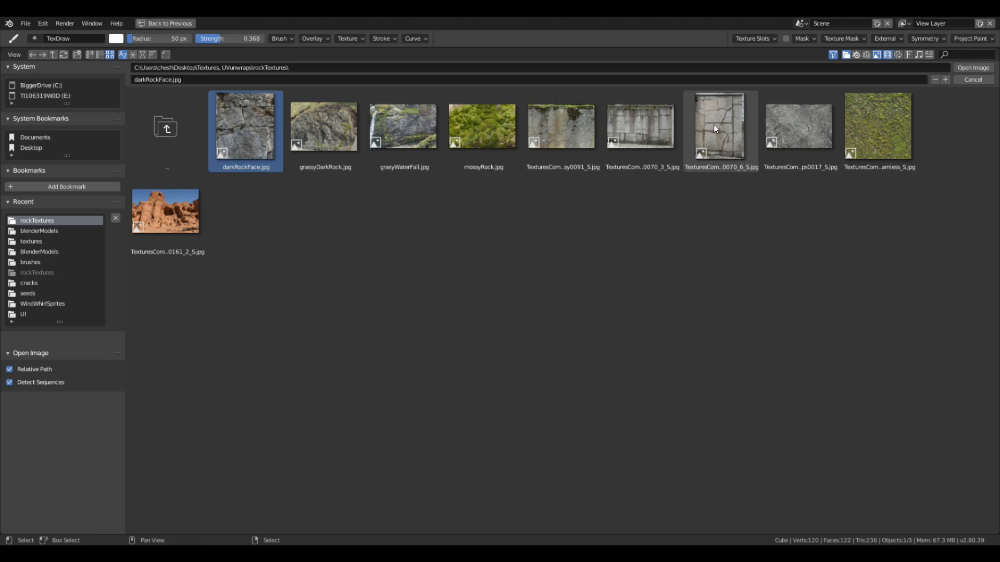
{"action": "left_click", "coordinate": [721, 126]}
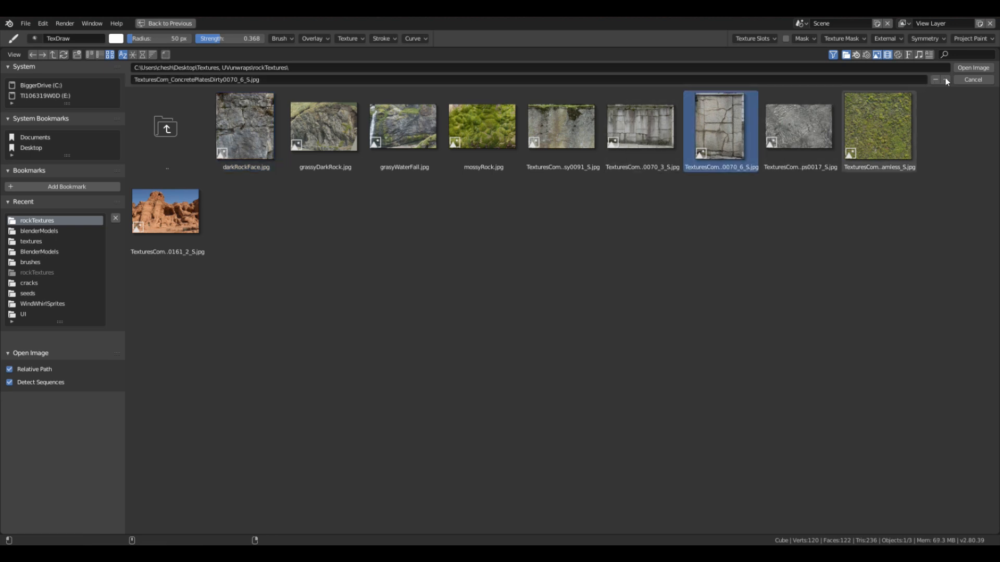
{"action": "left_click", "coordinate": [971, 68]}
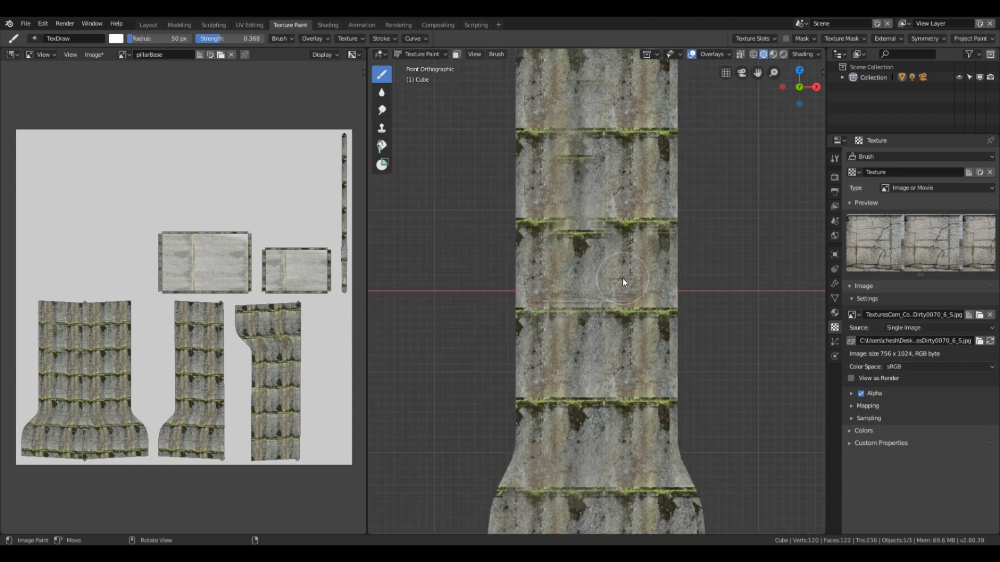
{"action": "left_click", "coordinate": [229, 39]}
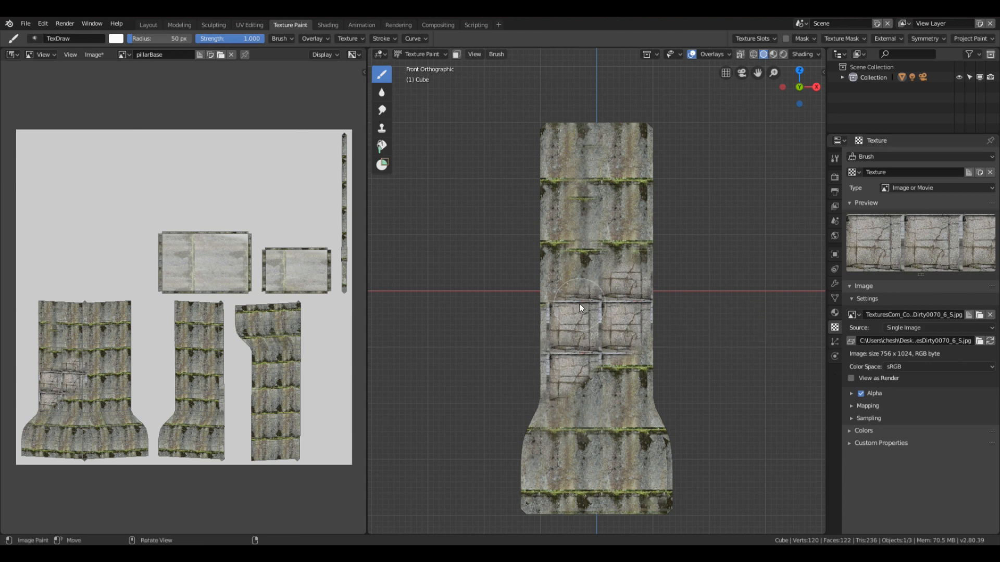
{"action": "scroll", "scroll_direction": "down", "scroll_amount": 3}
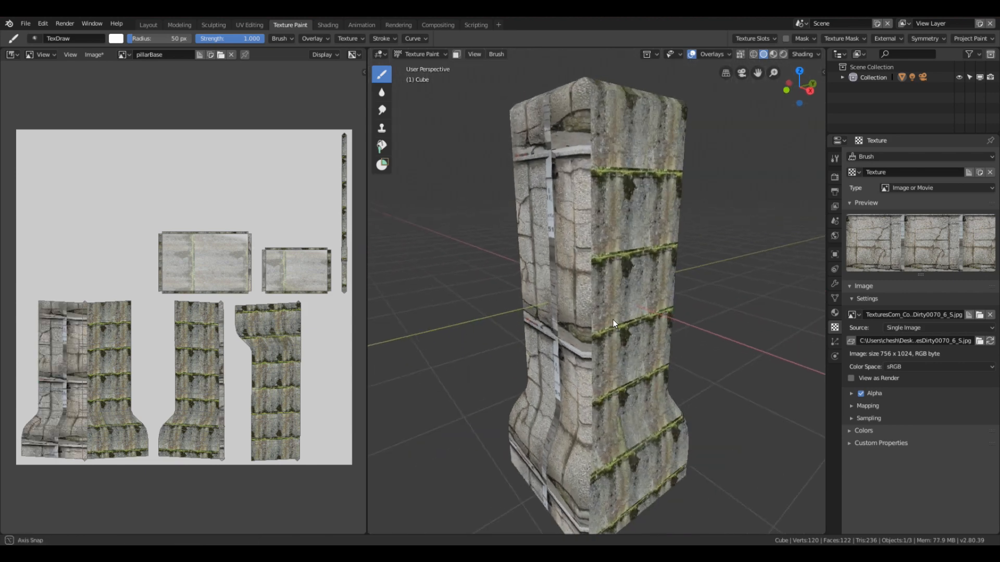
{"action": "left_click_drag", "start_coordinate": [612, 318], "coordinate": [650, 300]}
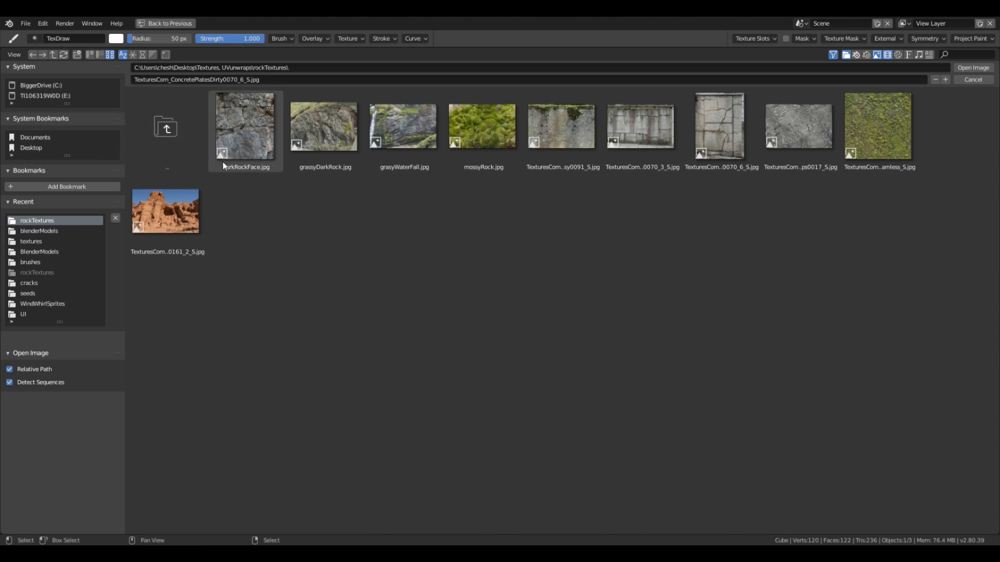
{"action": "mouse_move", "coordinate": [245, 142]}
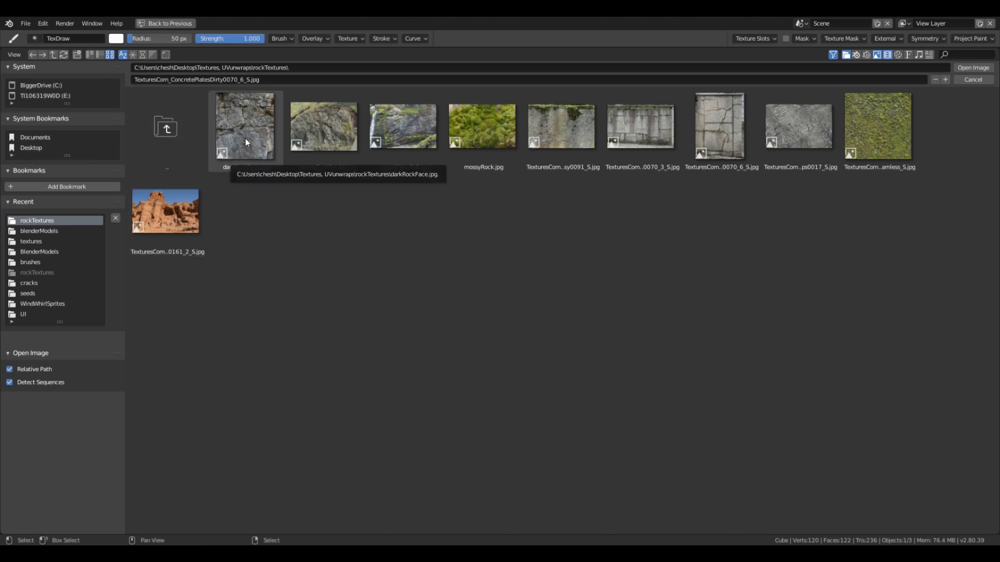
Step: Load darkRockFace.jpg from the browser as the brush texture
{"action": "left_click", "coordinate": [246, 126]}
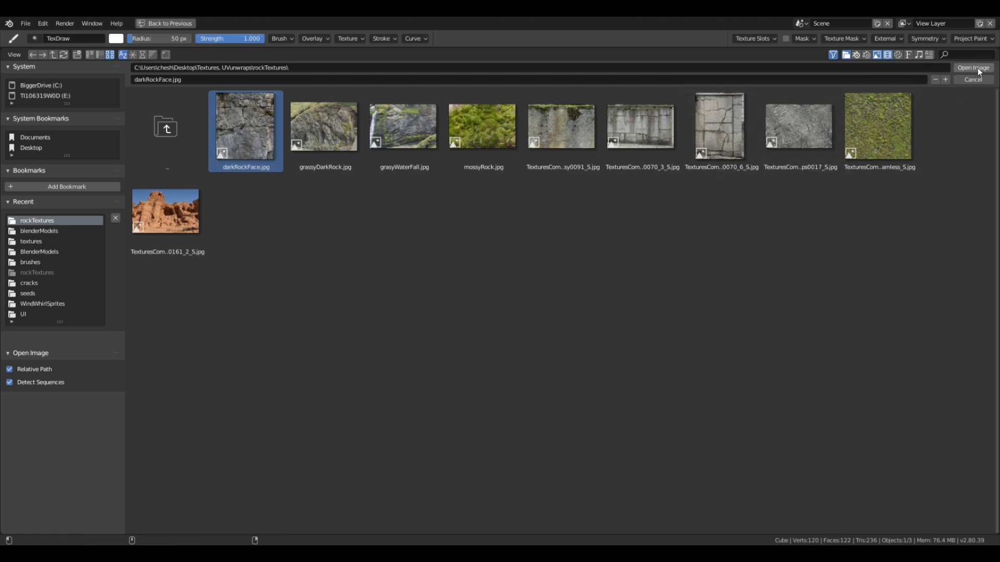
{"action": "left_click", "coordinate": [973, 67]}
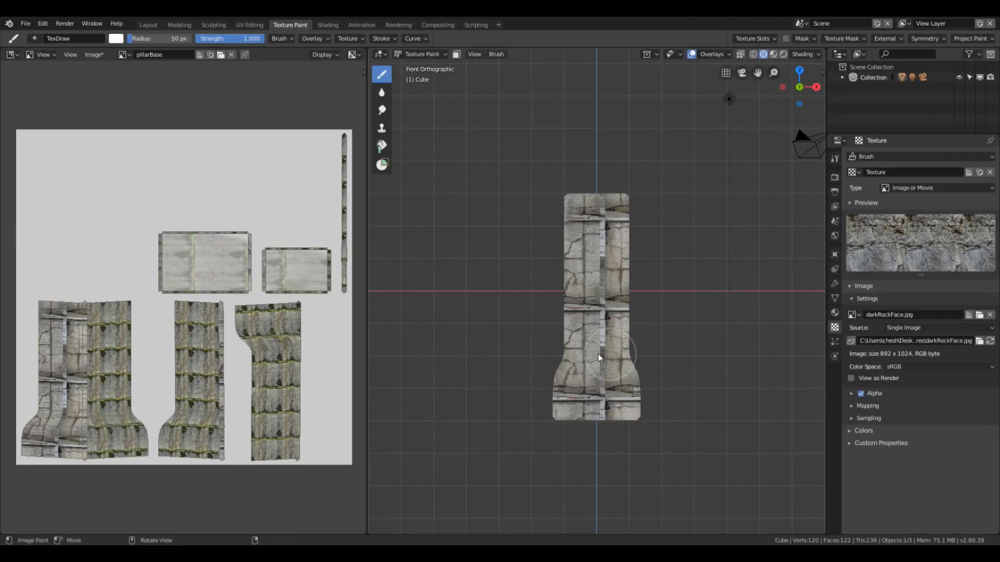
Step: Paint dark rock over the pillar's front and left side, then inspect the coverage
{"action": "left_click_drag", "start_coordinate": [599, 358], "coordinate": [640, 317]}
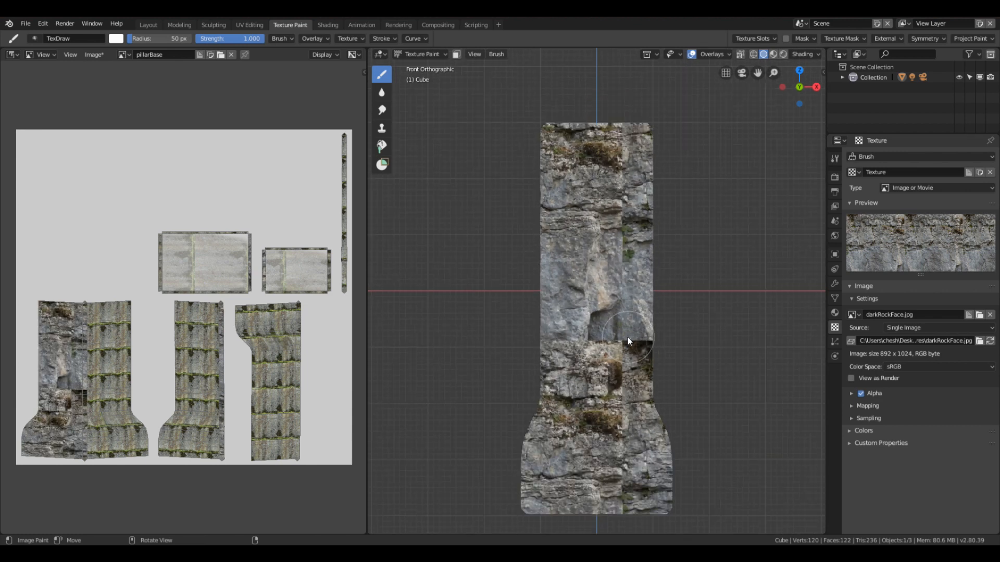
{"action": "scroll", "scroll_direction": "down", "scroll_amount": 3}
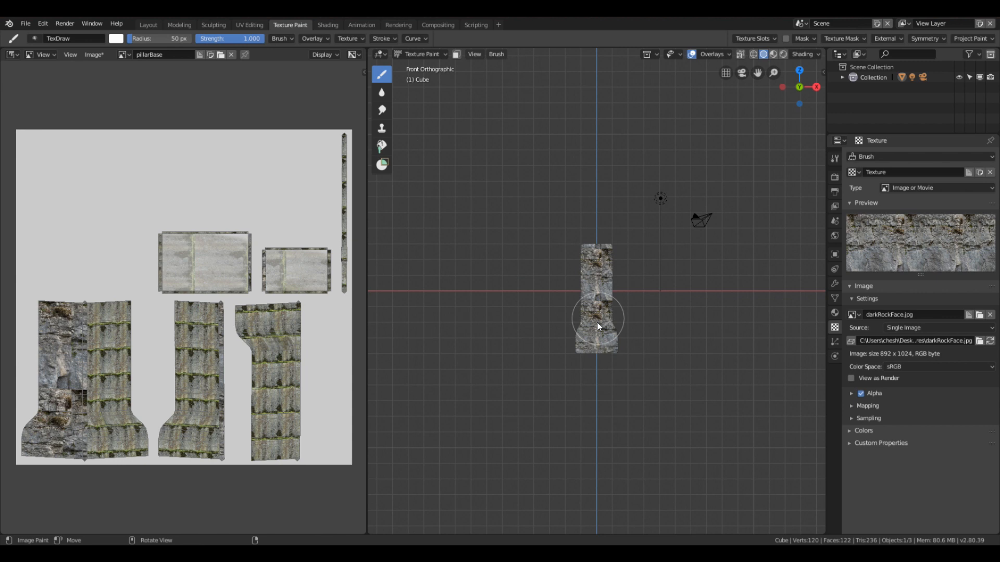
{"action": "left_click_drag", "start_coordinate": [597, 325], "coordinate": [606, 315]}
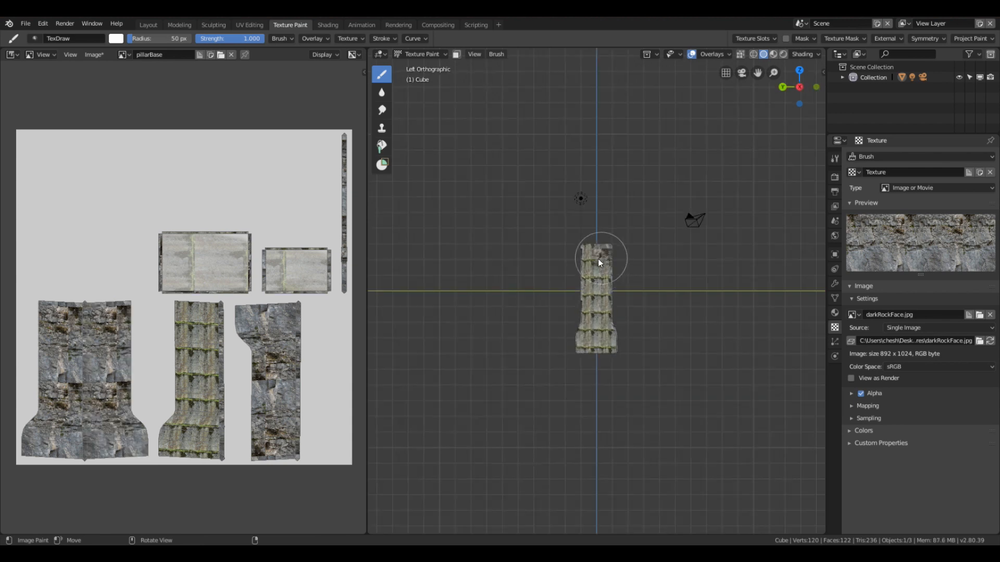
{"action": "left_click_drag", "start_coordinate": [598, 261], "coordinate": [606, 366]}
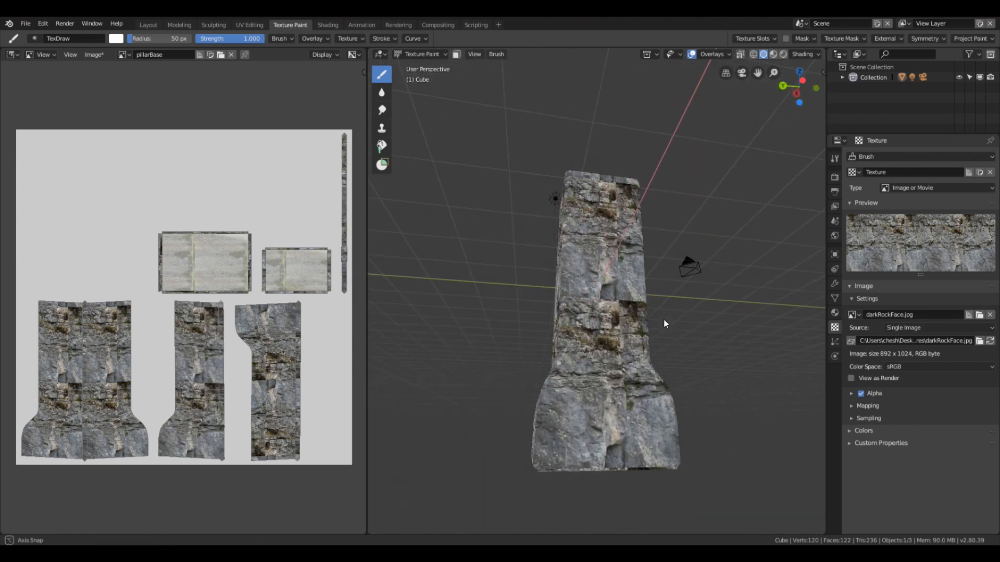
{"action": "left_click_drag", "start_coordinate": [663, 323], "coordinate": [599, 410]}
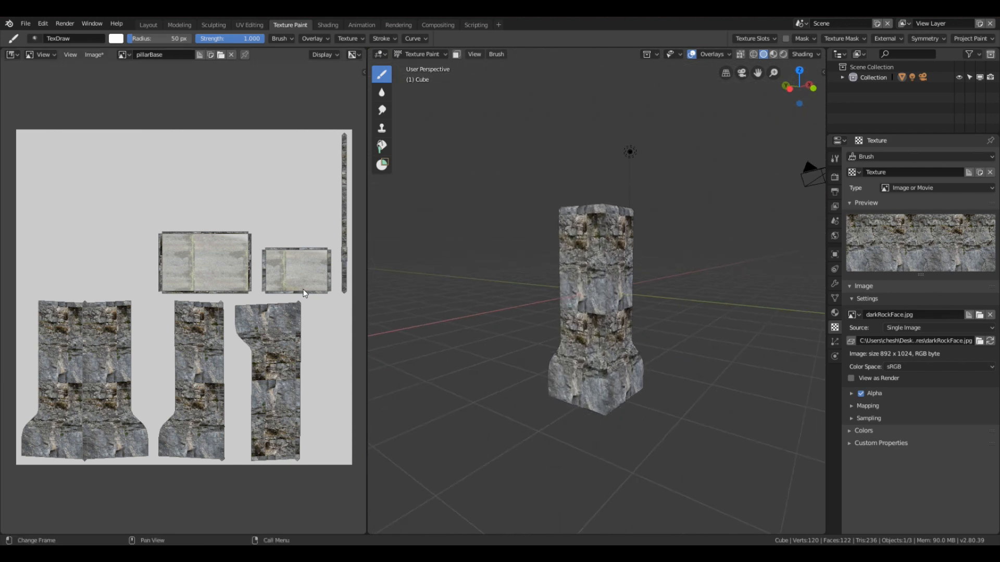
{"action": "mouse_move", "coordinate": [360, 283]}
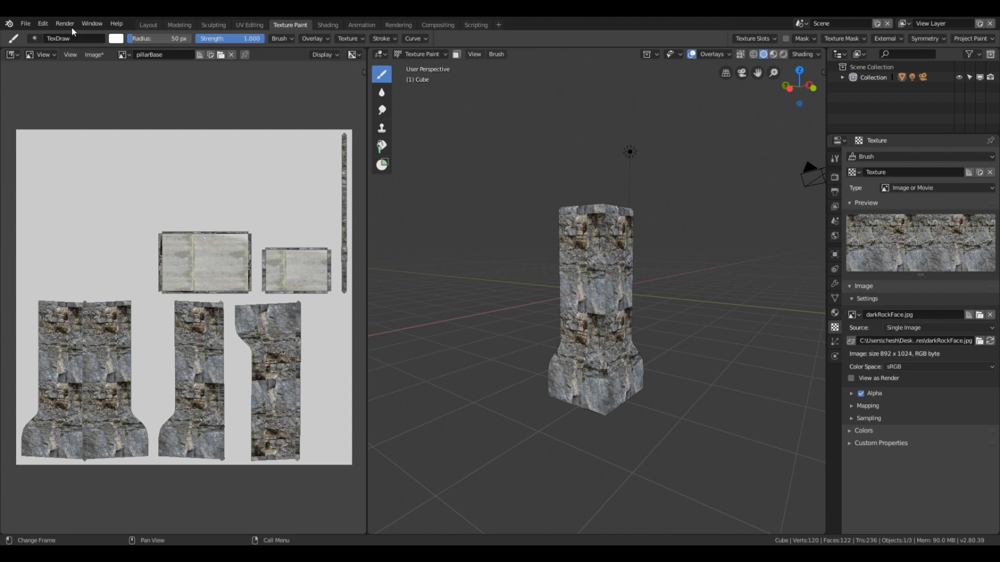
Step: Start an FBX (.fbx) export from the File menu
{"action": "left_click", "coordinate": [95, 55]}
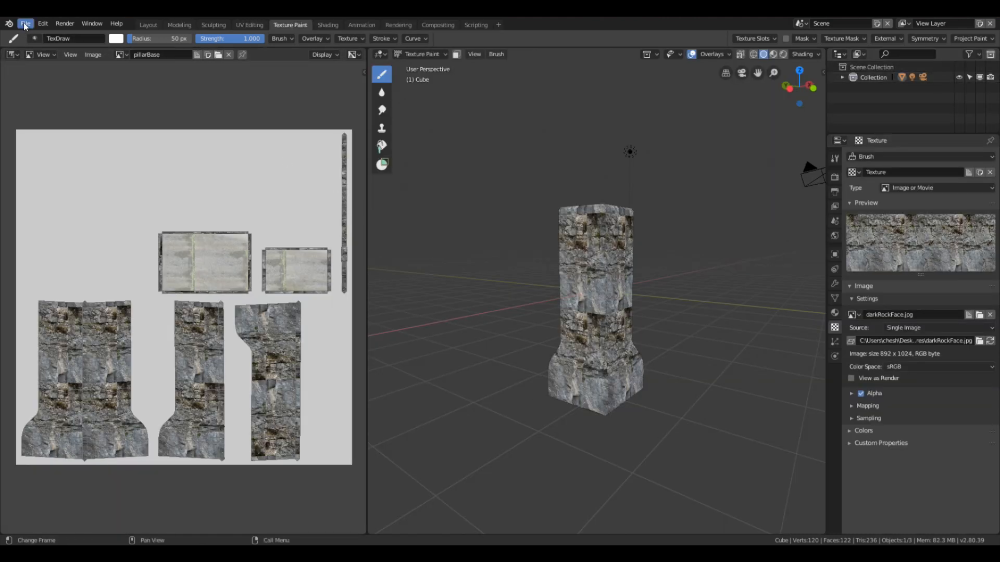
{"action": "left_click", "coordinate": [25, 24]}
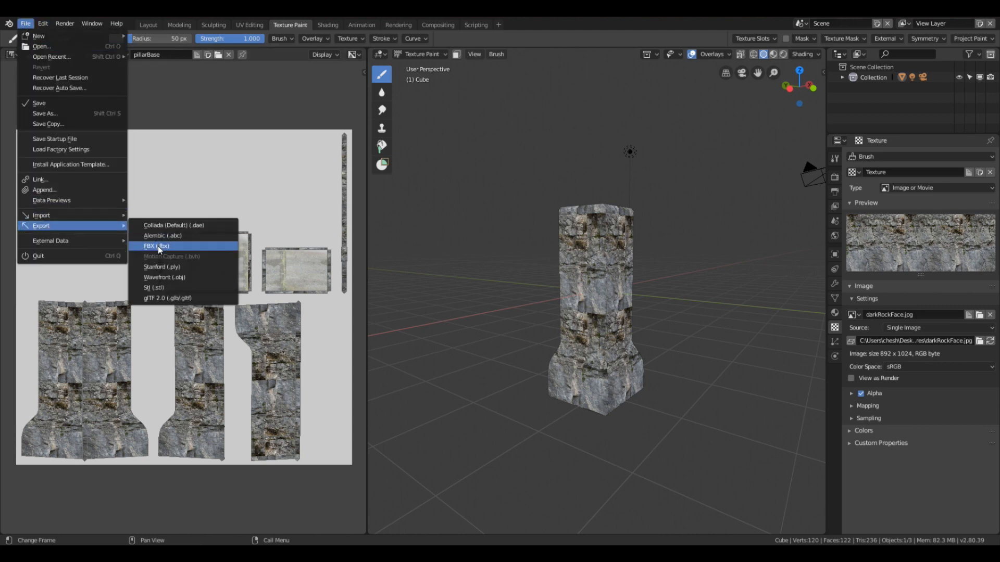
{"action": "left_click", "coordinate": [155, 246]}
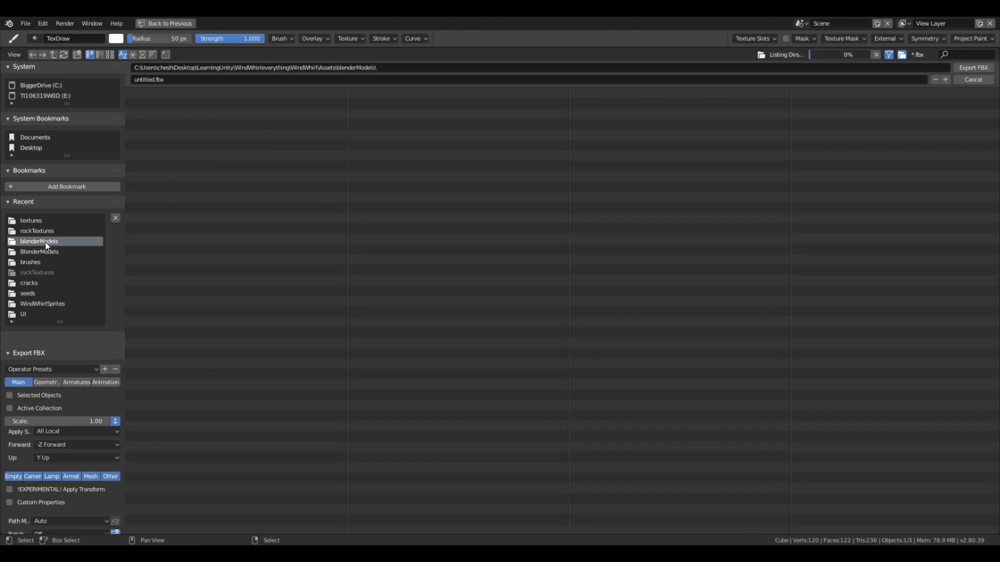
Step: Export the model as pillarRock.fbx into the blenderModels folder
{"action": "double_click", "coordinate": [39, 240]}
{"action": "type", "text": "pillaar"}
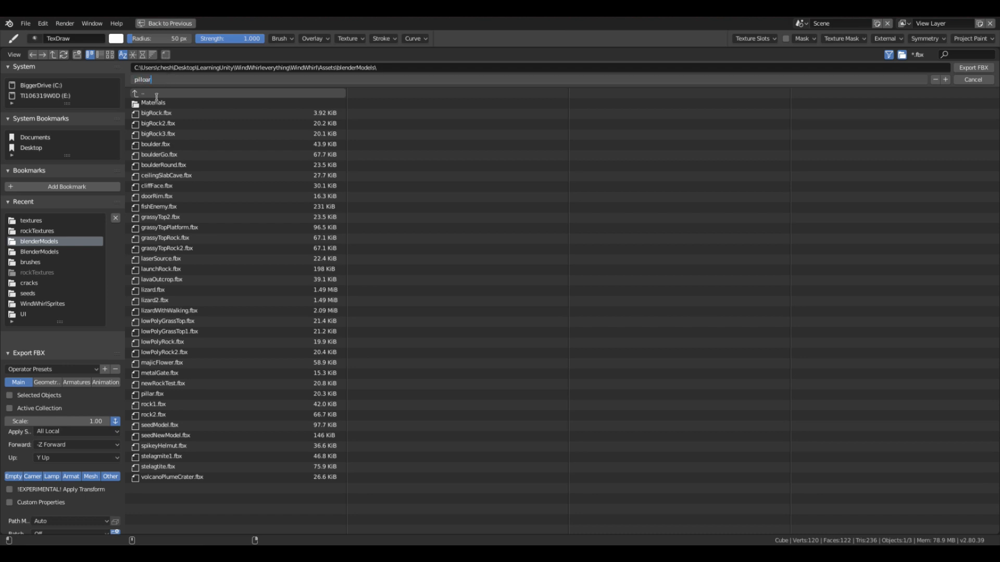
{"action": "key", "text": "BackSpace"}
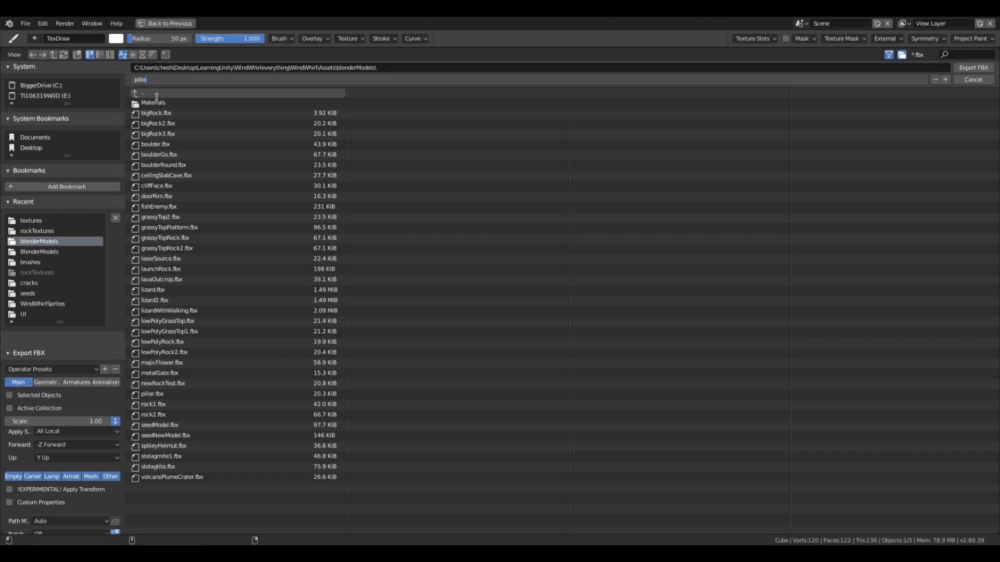
{"action": "left_click", "coordinate": [153, 394]}
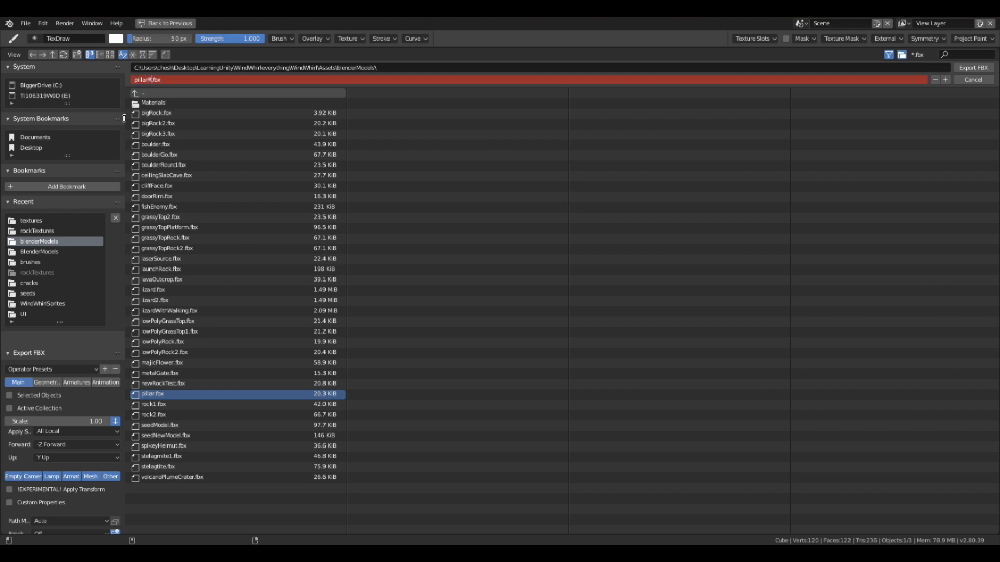
{"action": "type", "text": "Rock"}
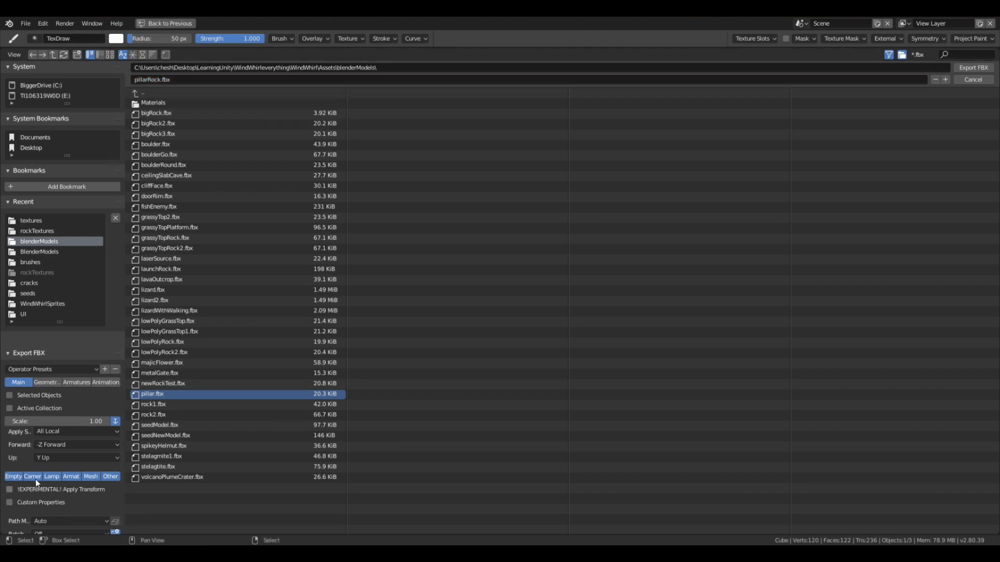
{"action": "left_click", "coordinate": [91, 475]}
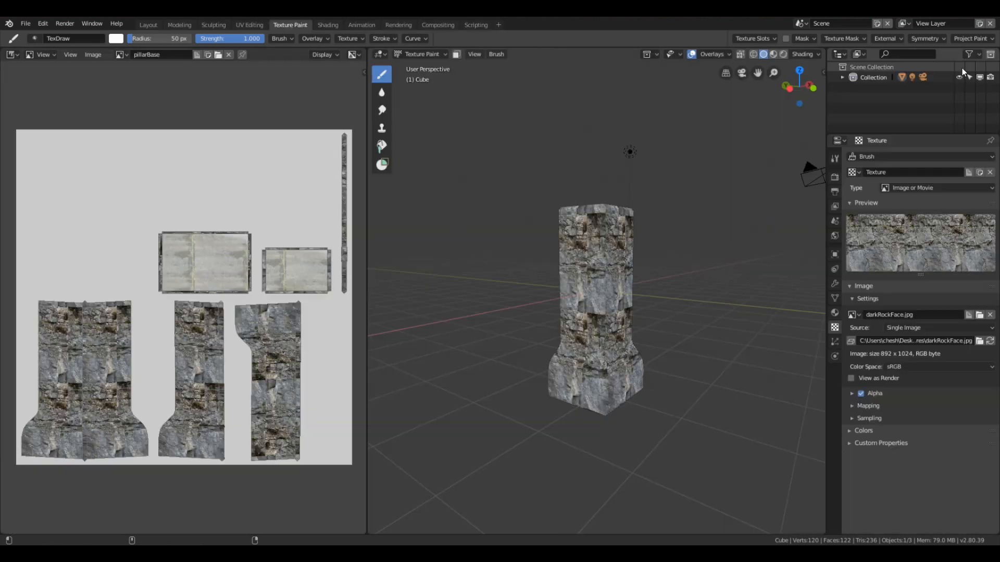
{"action": "mouse_move", "coordinate": [439, 274]}
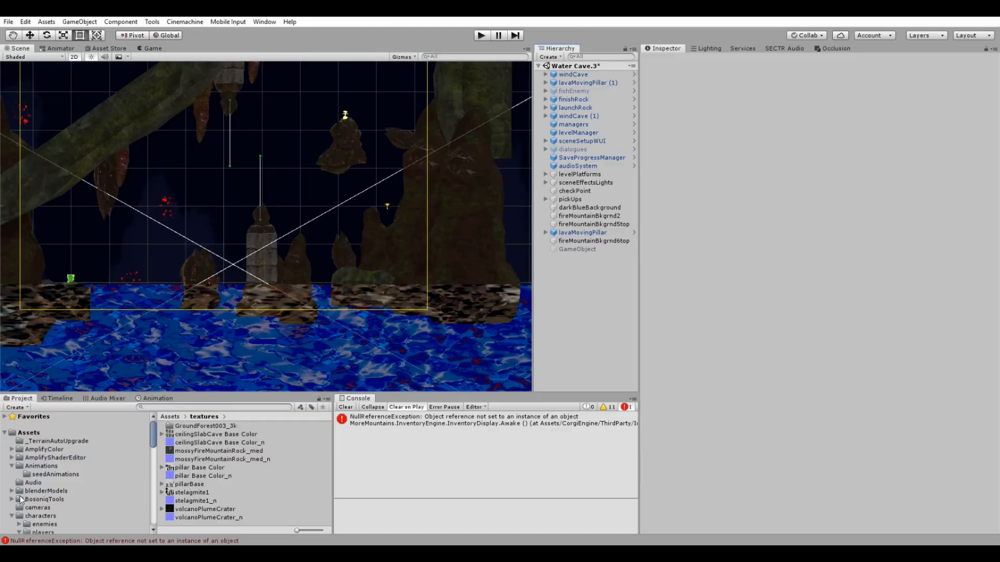
Step: Select the imported pillarRock model inside the blenderModels assets folder
{"action": "left_click", "coordinate": [46, 491]}
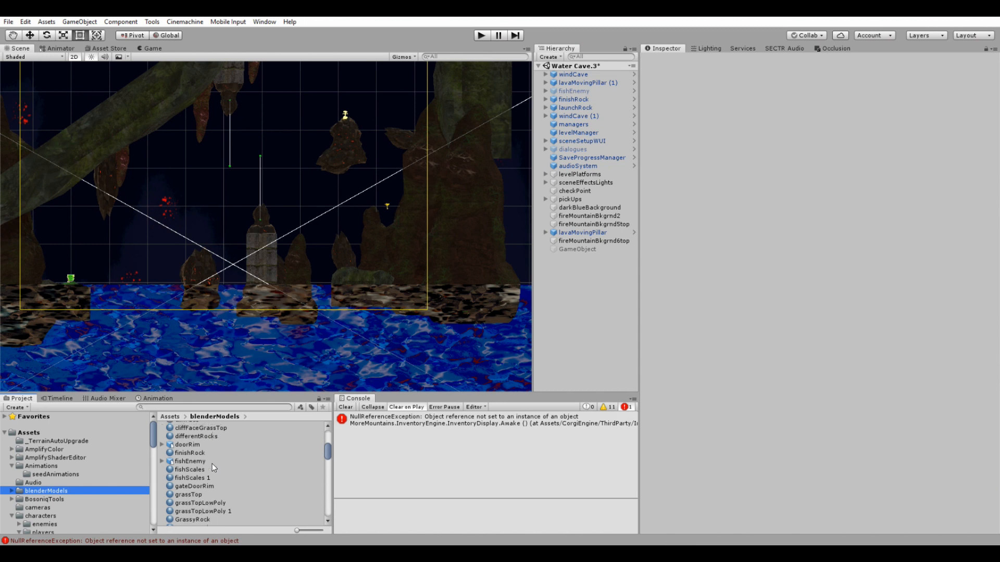
{"action": "scroll", "scroll_direction": "down", "scroll_amount": 3}
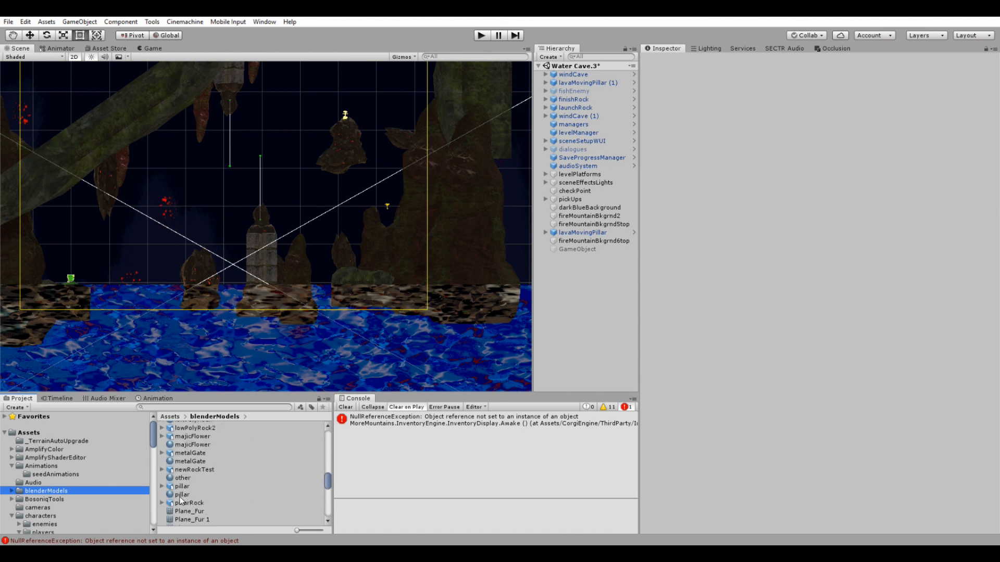
{"action": "left_click", "coordinate": [189, 502]}
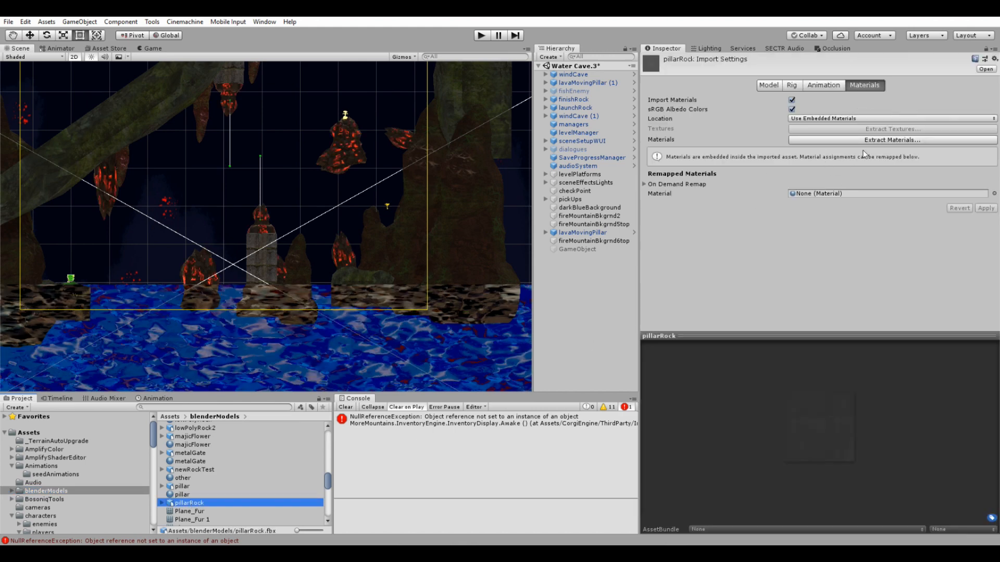
Step: Extract pillarRock's embedded materials into blenderModels and return to the Model import settings
{"action": "left_click", "coordinate": [891, 140]}
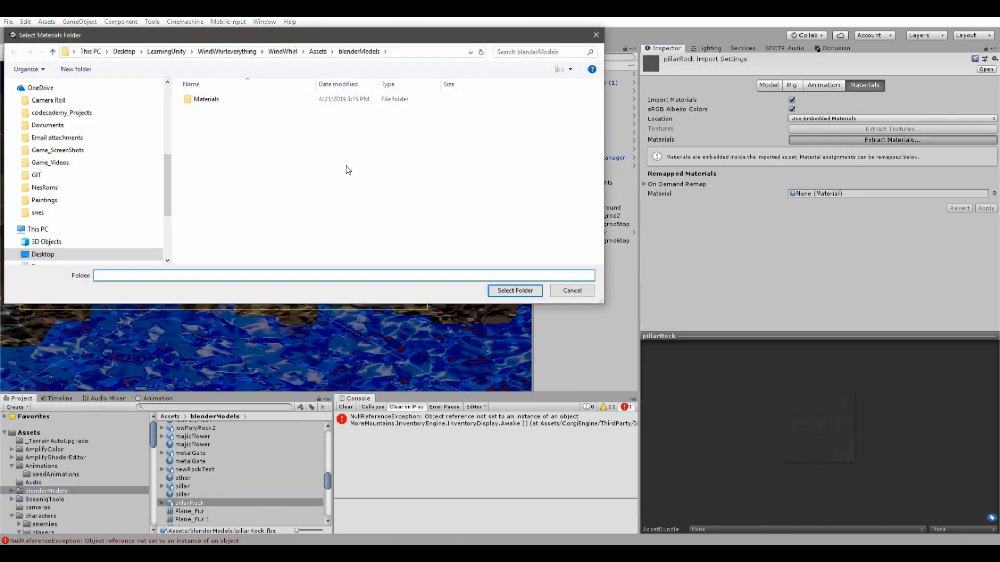
{"action": "left_click", "coordinate": [513, 290]}
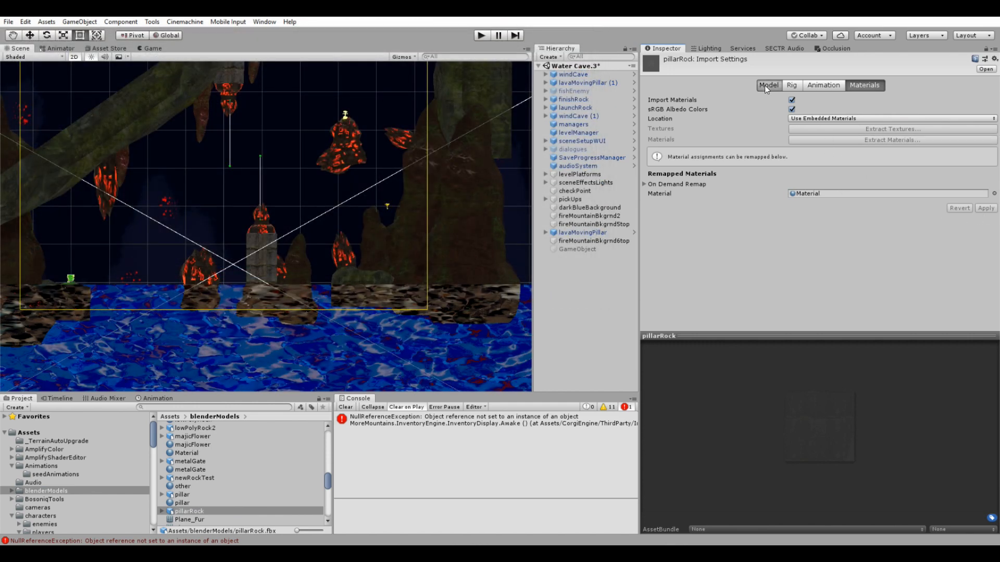
{"action": "left_click", "coordinate": [765, 84]}
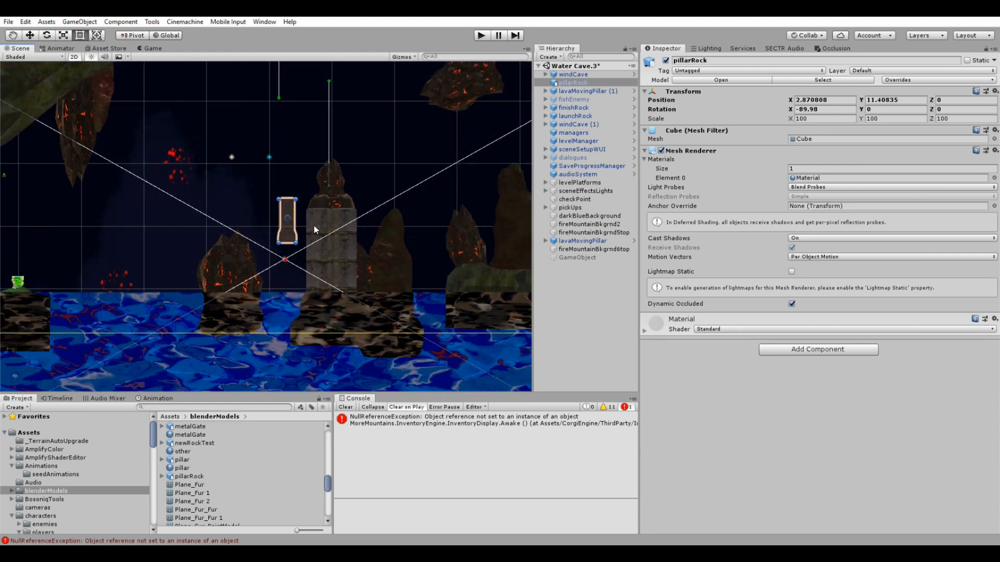
Step: Scale the pillar up to about 310, restore the 2D view and enable its material's Emission
{"action": "left_click_drag", "start_coordinate": [285, 219], "coordinate": [116, 274]}
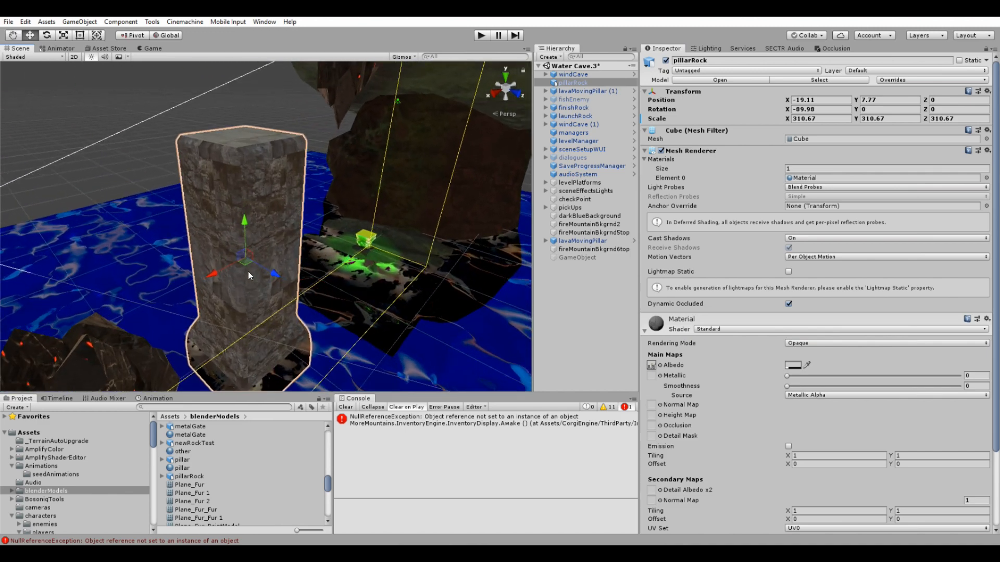
{"action": "left_click", "coordinate": [74, 57]}
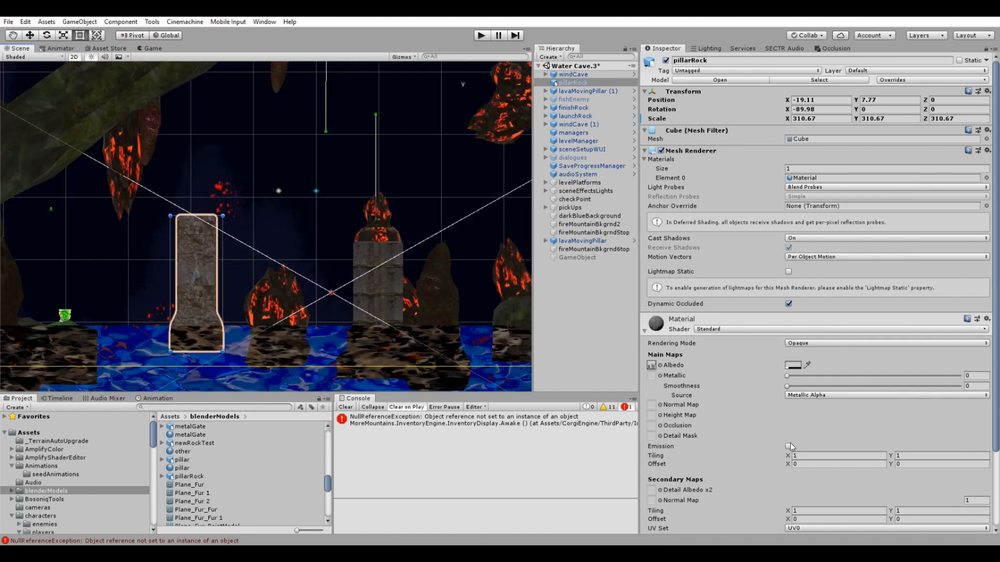
{"action": "left_click", "coordinate": [788, 445]}
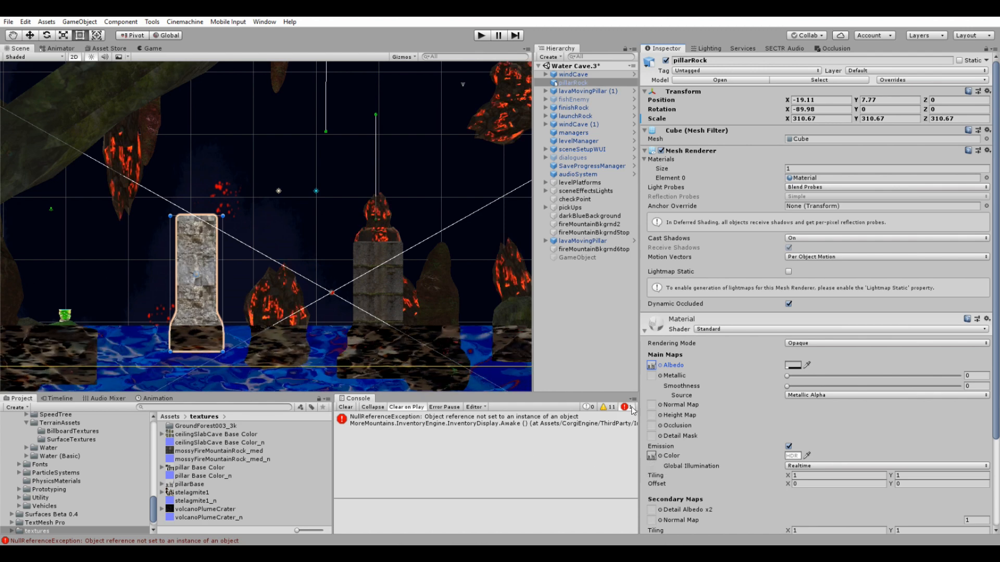
Step: Pick a mid grey 6D6D6D in the HDR Color picker for the emission colour
{"action": "left_click", "coordinate": [794, 455]}
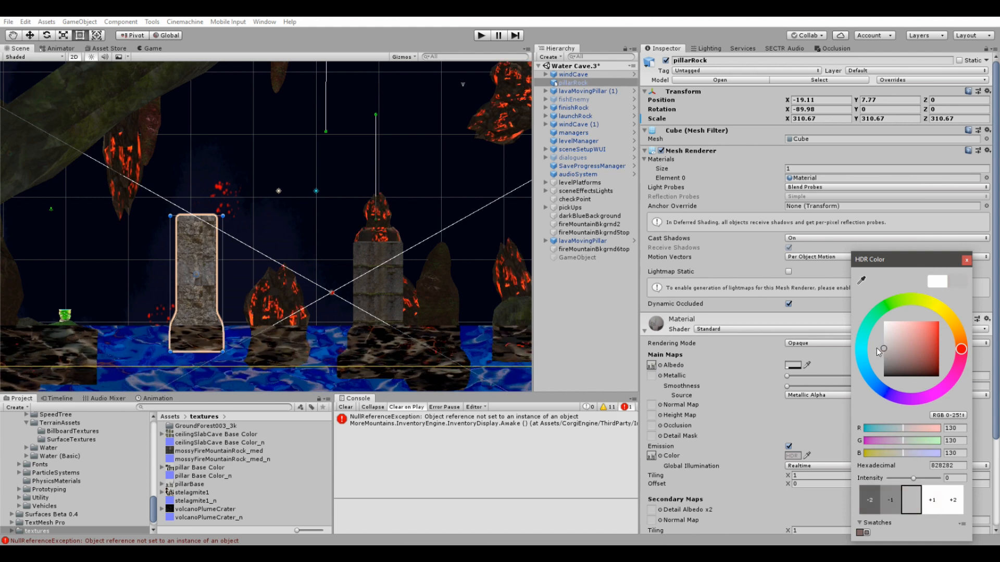
{"action": "left_click_drag", "start_coordinate": [879, 351], "coordinate": [884, 348]}
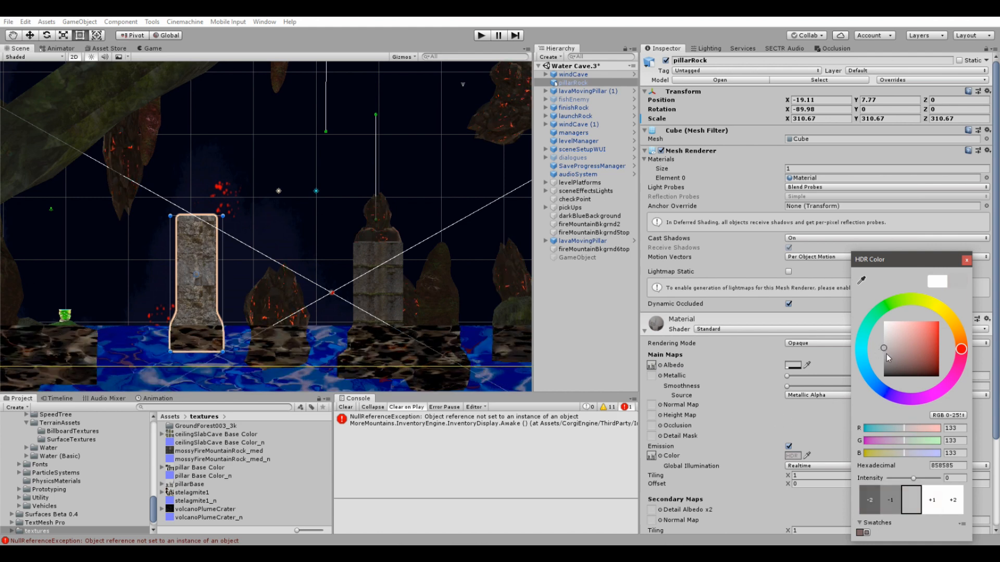
{"action": "left_click_drag", "start_coordinate": [884, 347], "coordinate": [883, 353]}
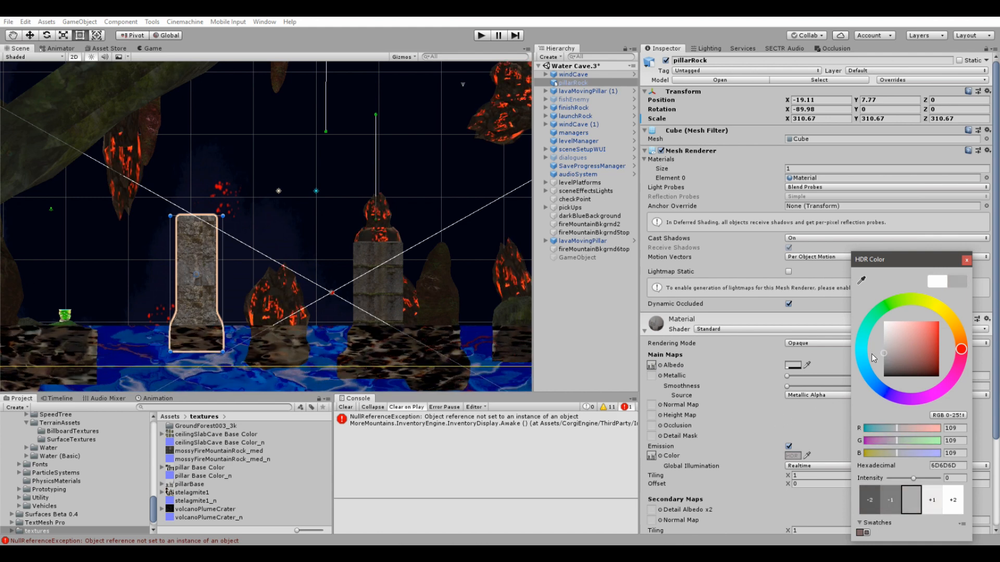